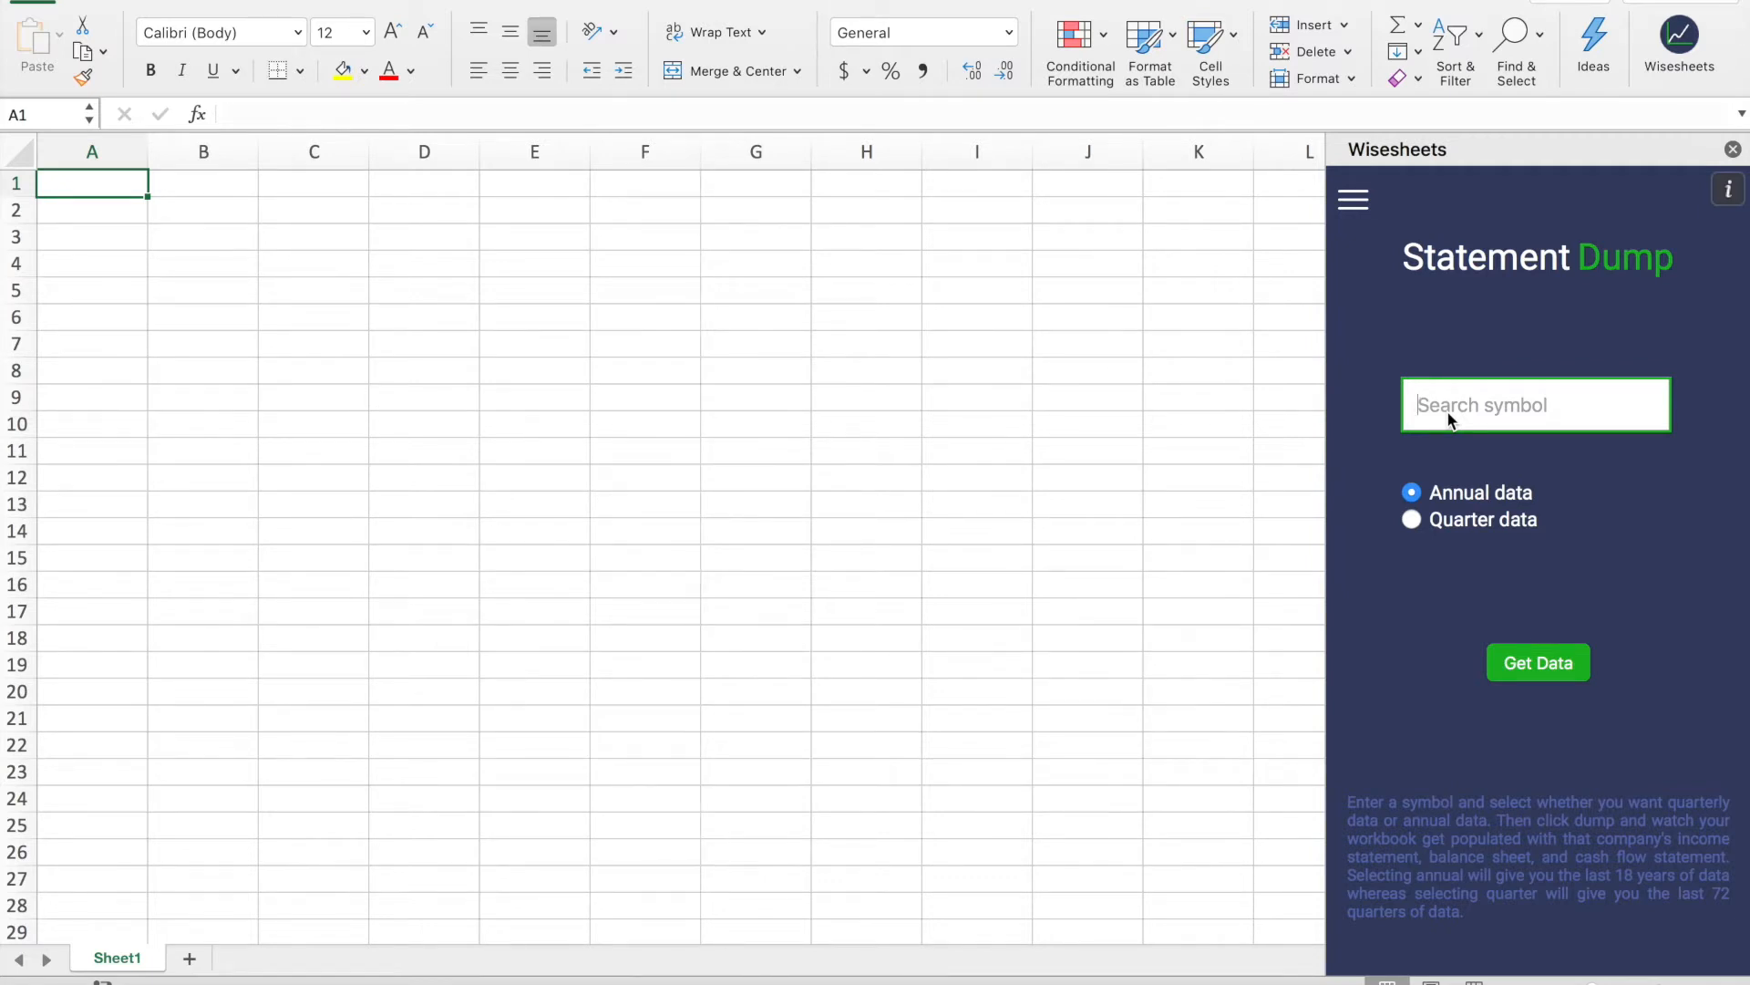
# - Enter symbol COKE in the Statement Dump pane and fetch its annual statements
pyautogui.write('C')
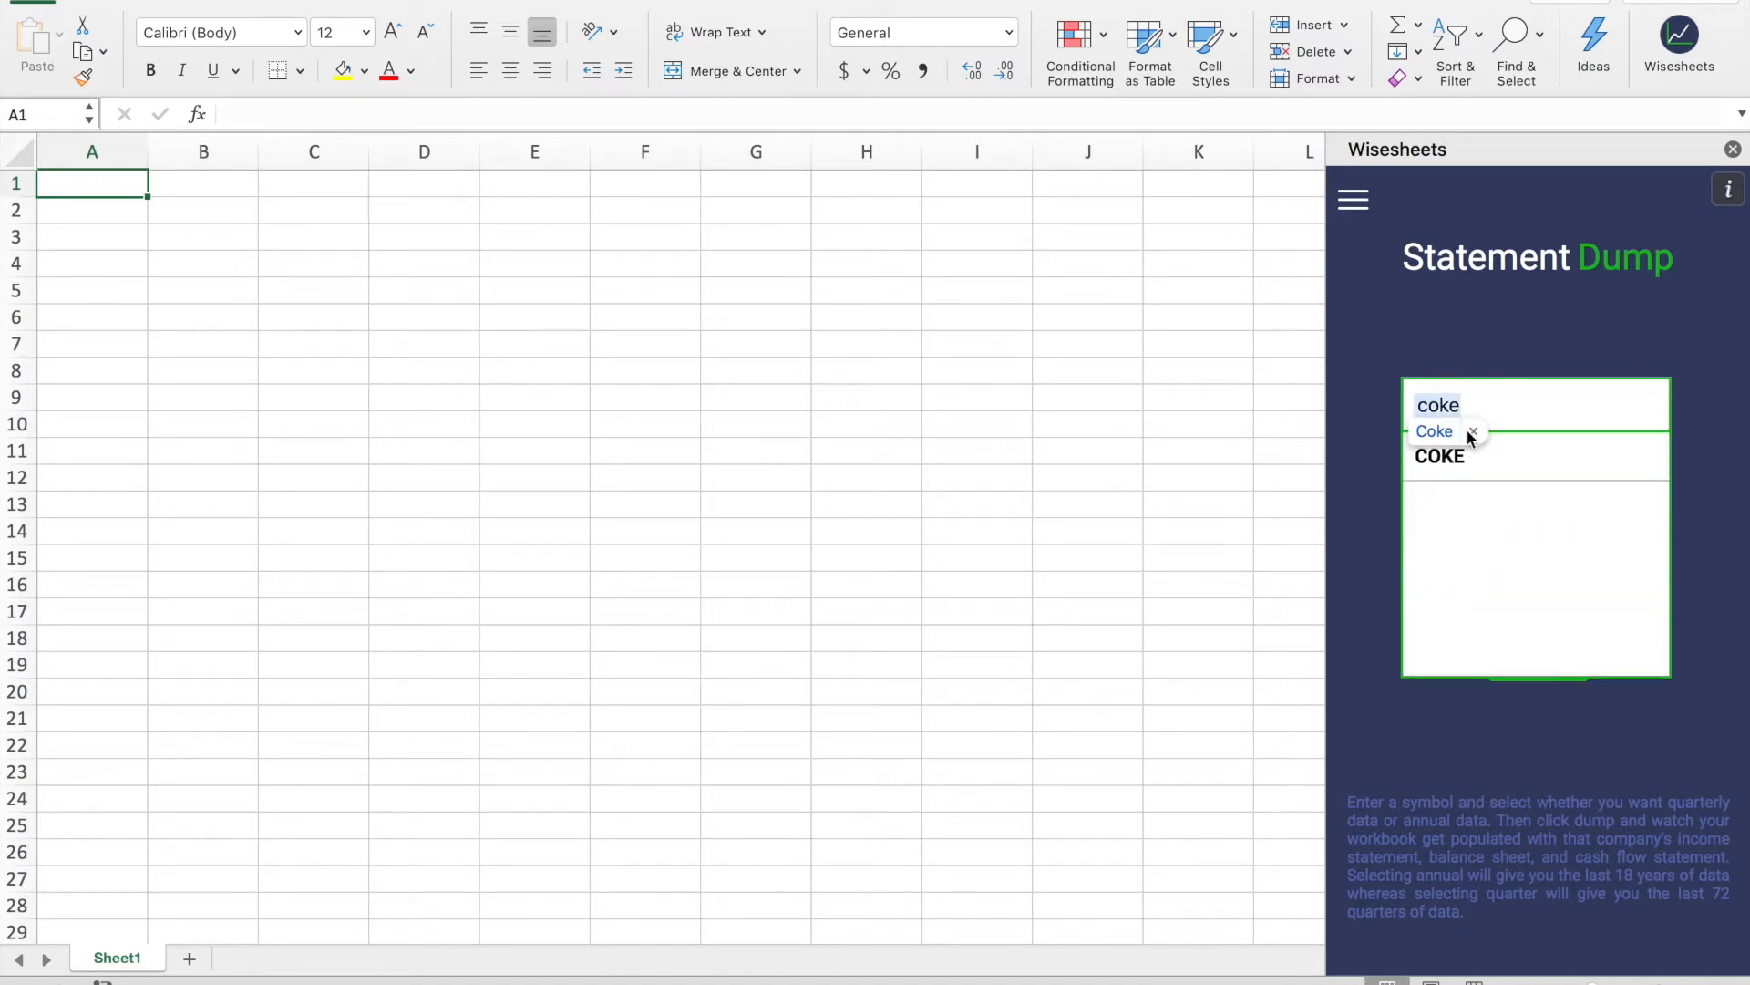
pyautogui.click(1438, 456)
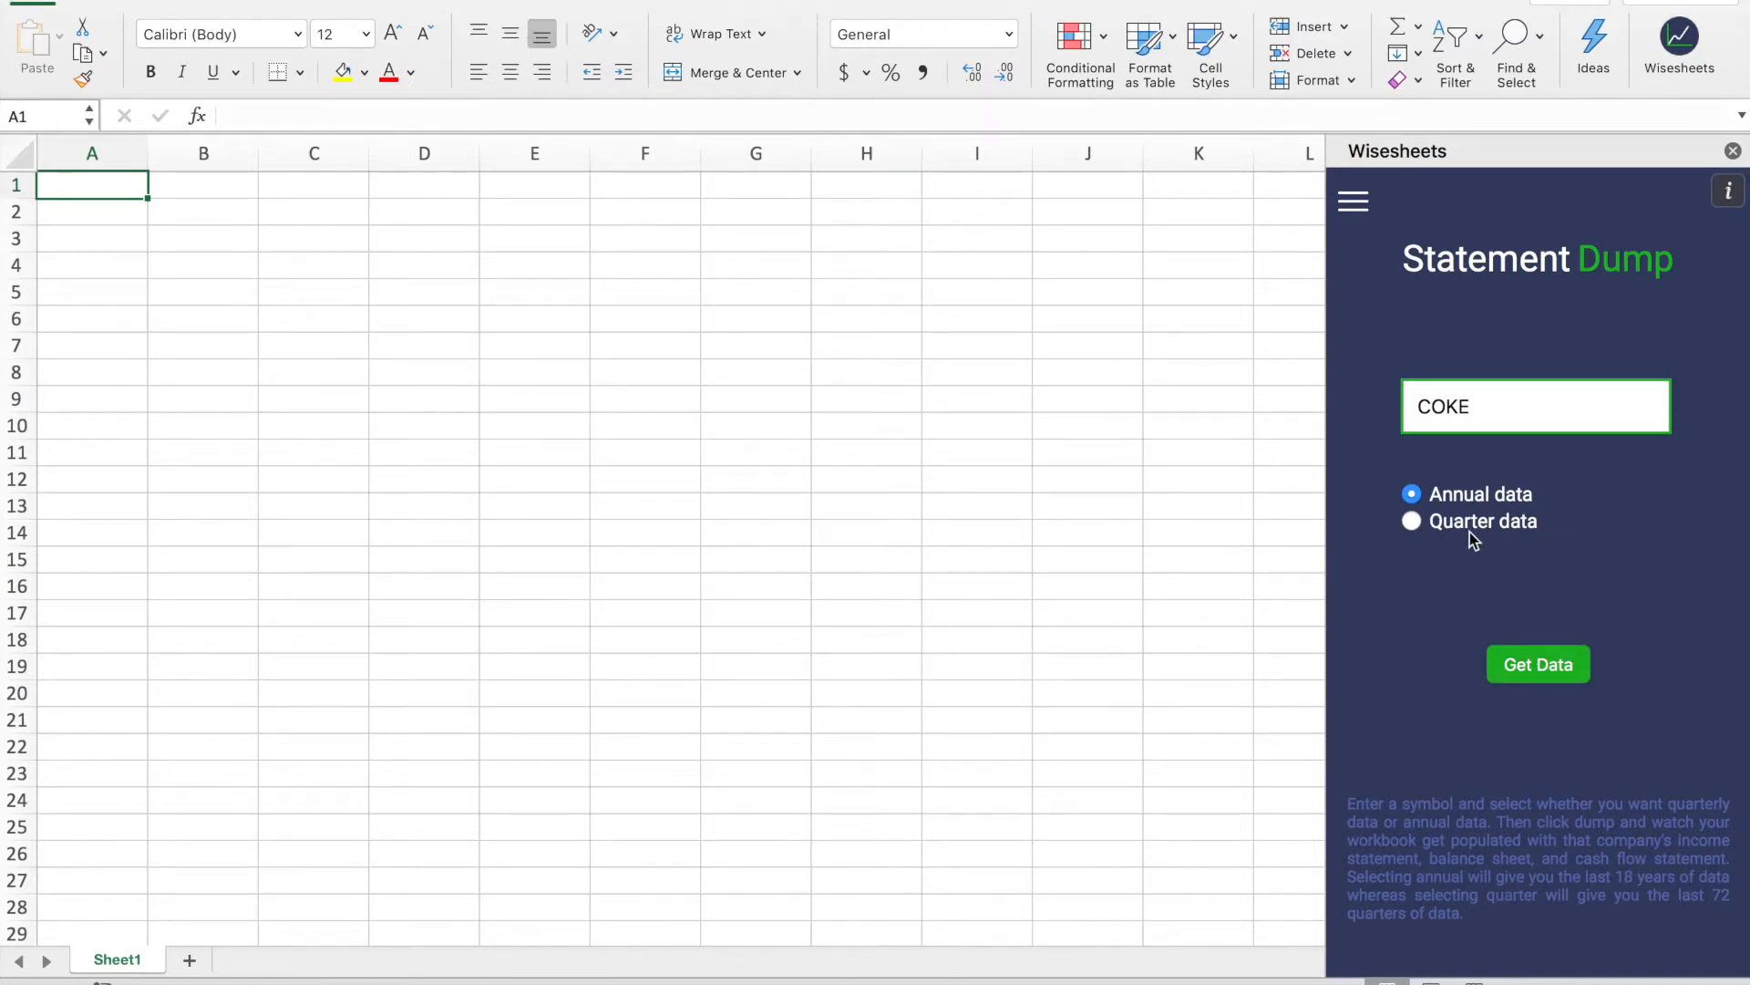
pyautogui.moveTo(1525, 605)
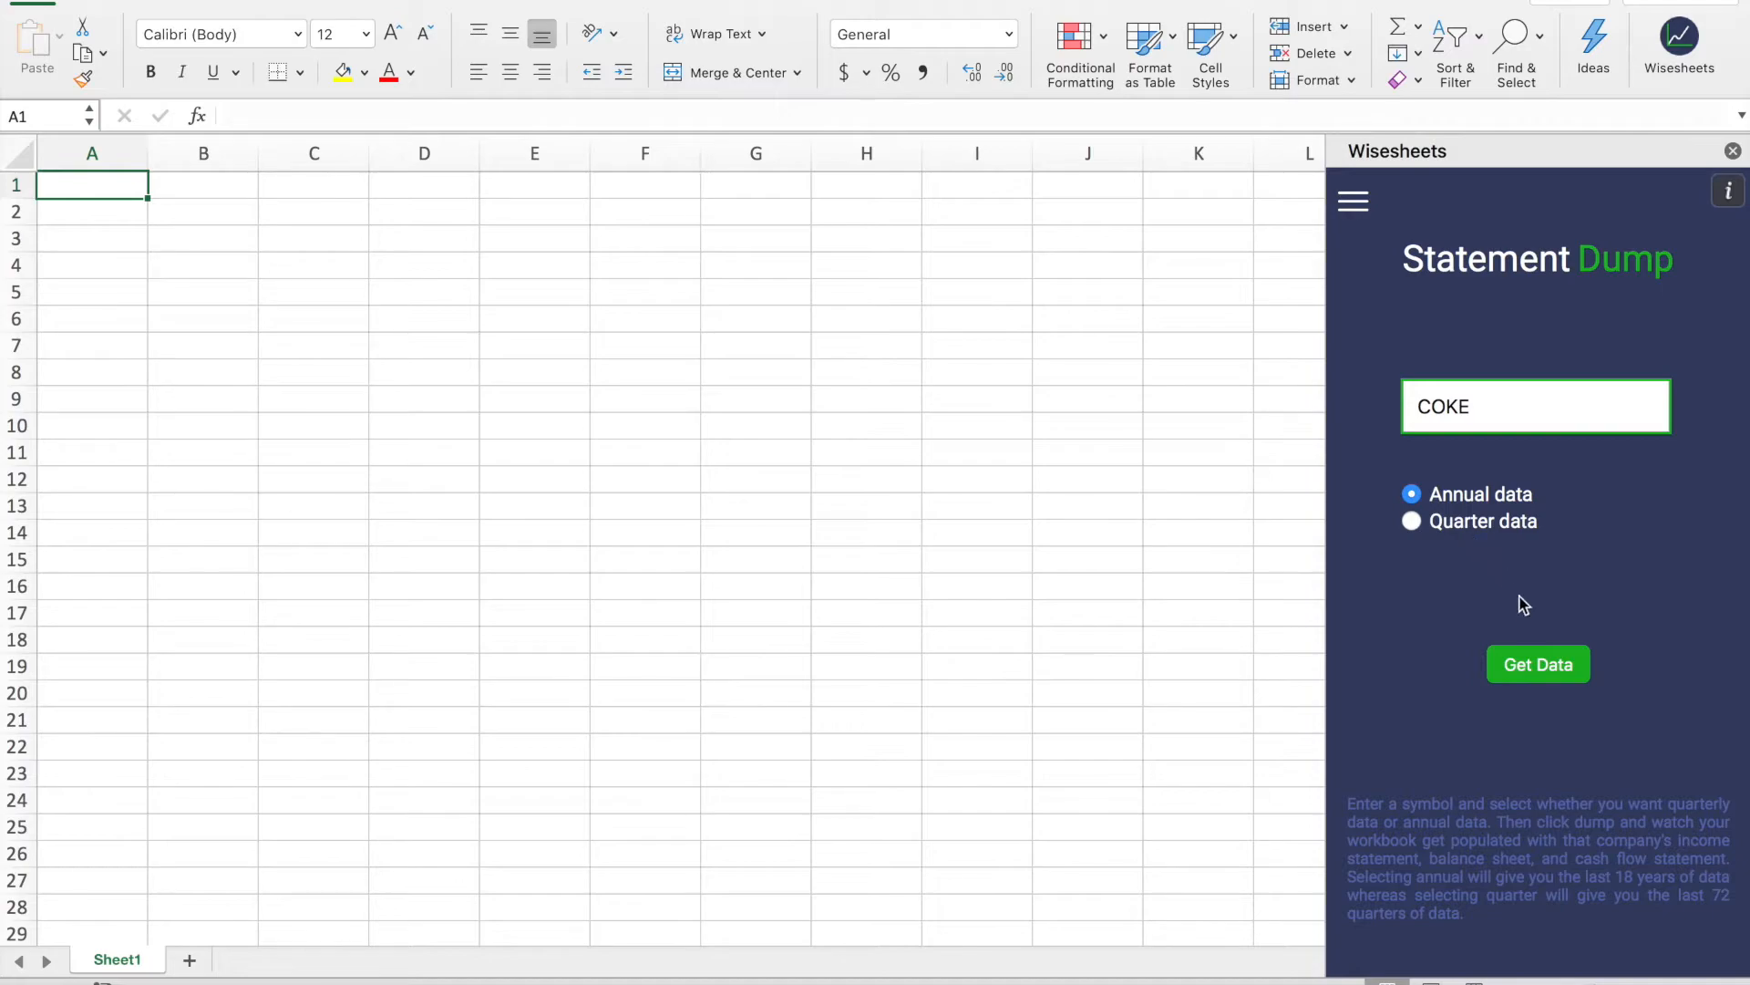
pyautogui.click(1537, 664)
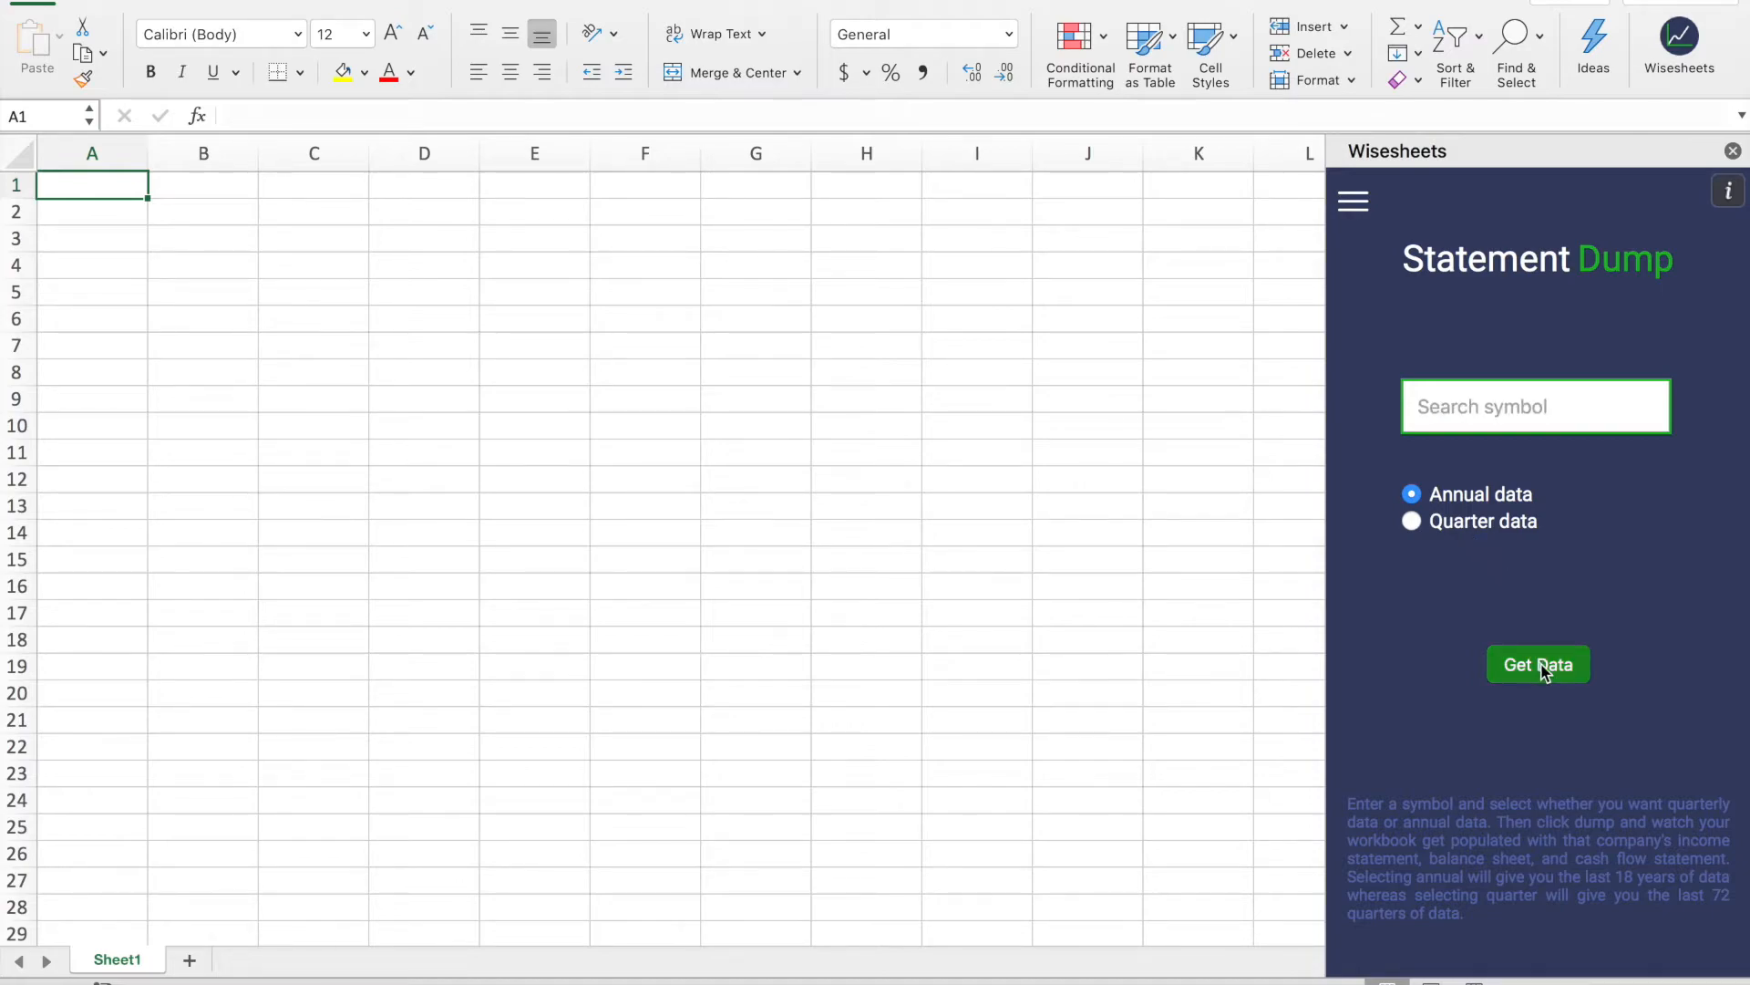
# - Review the loaded COKE - Income Statement FY sheet, then switch to COKE - Balance Sheet FY
pyautogui.click(1537, 664)
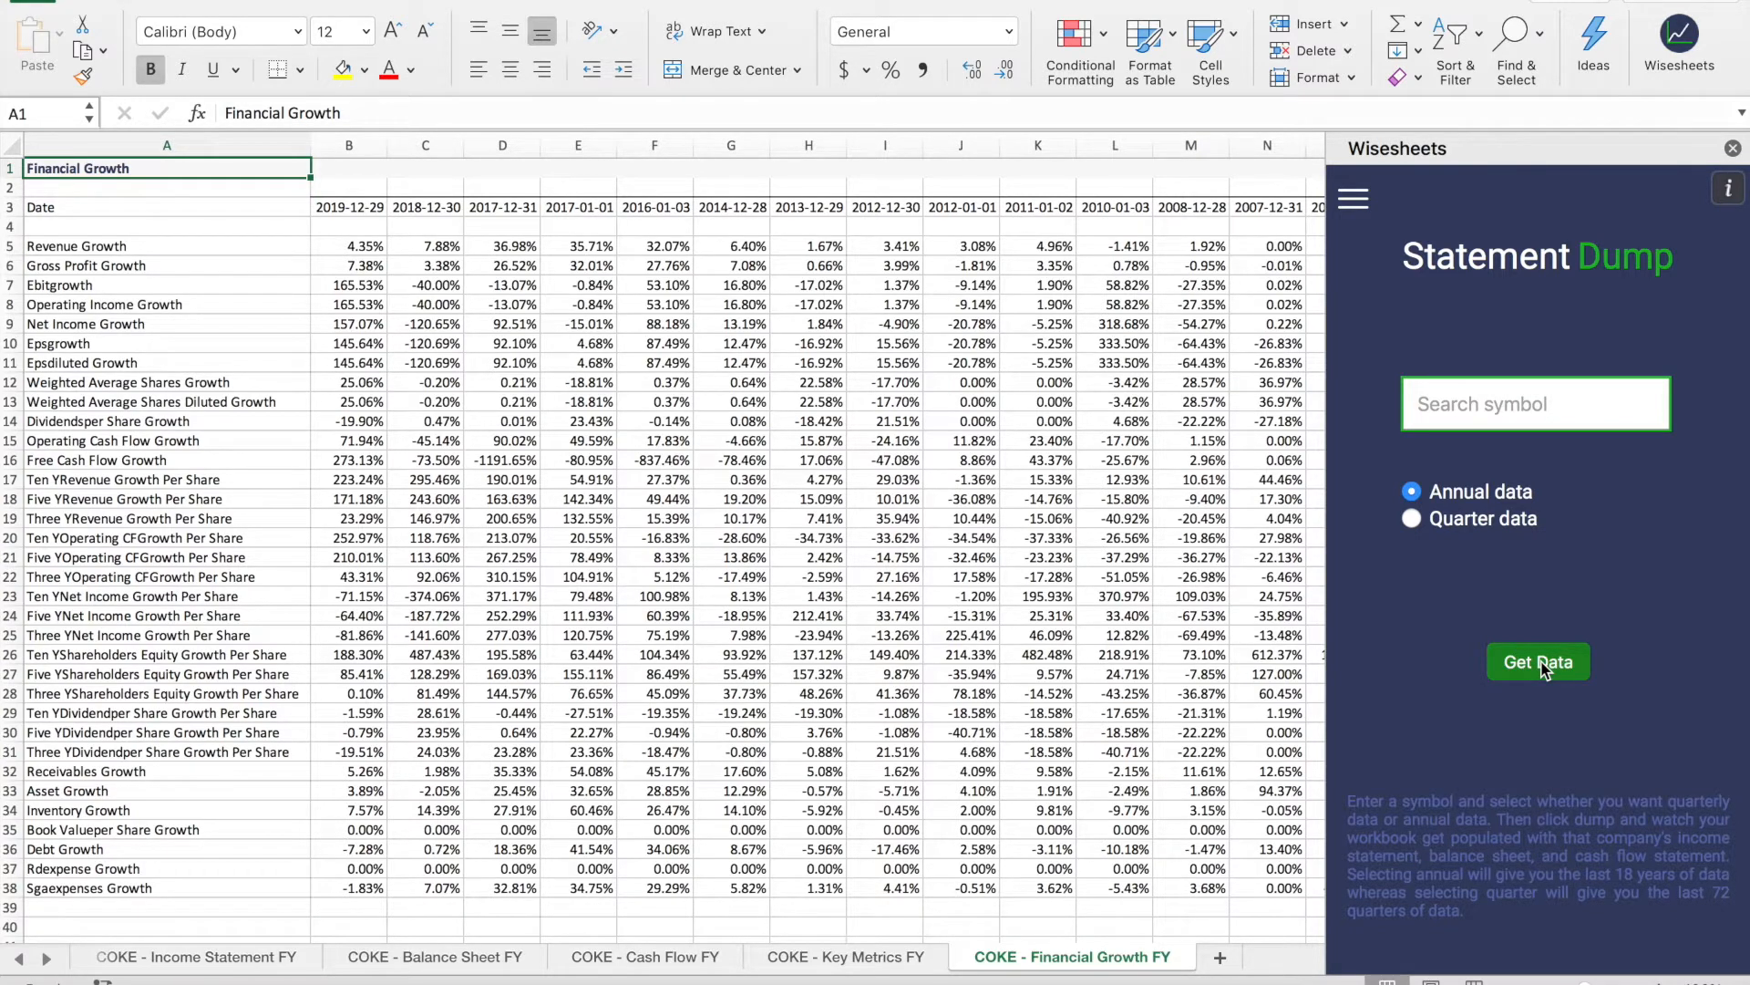
pyautogui.click(196, 957)
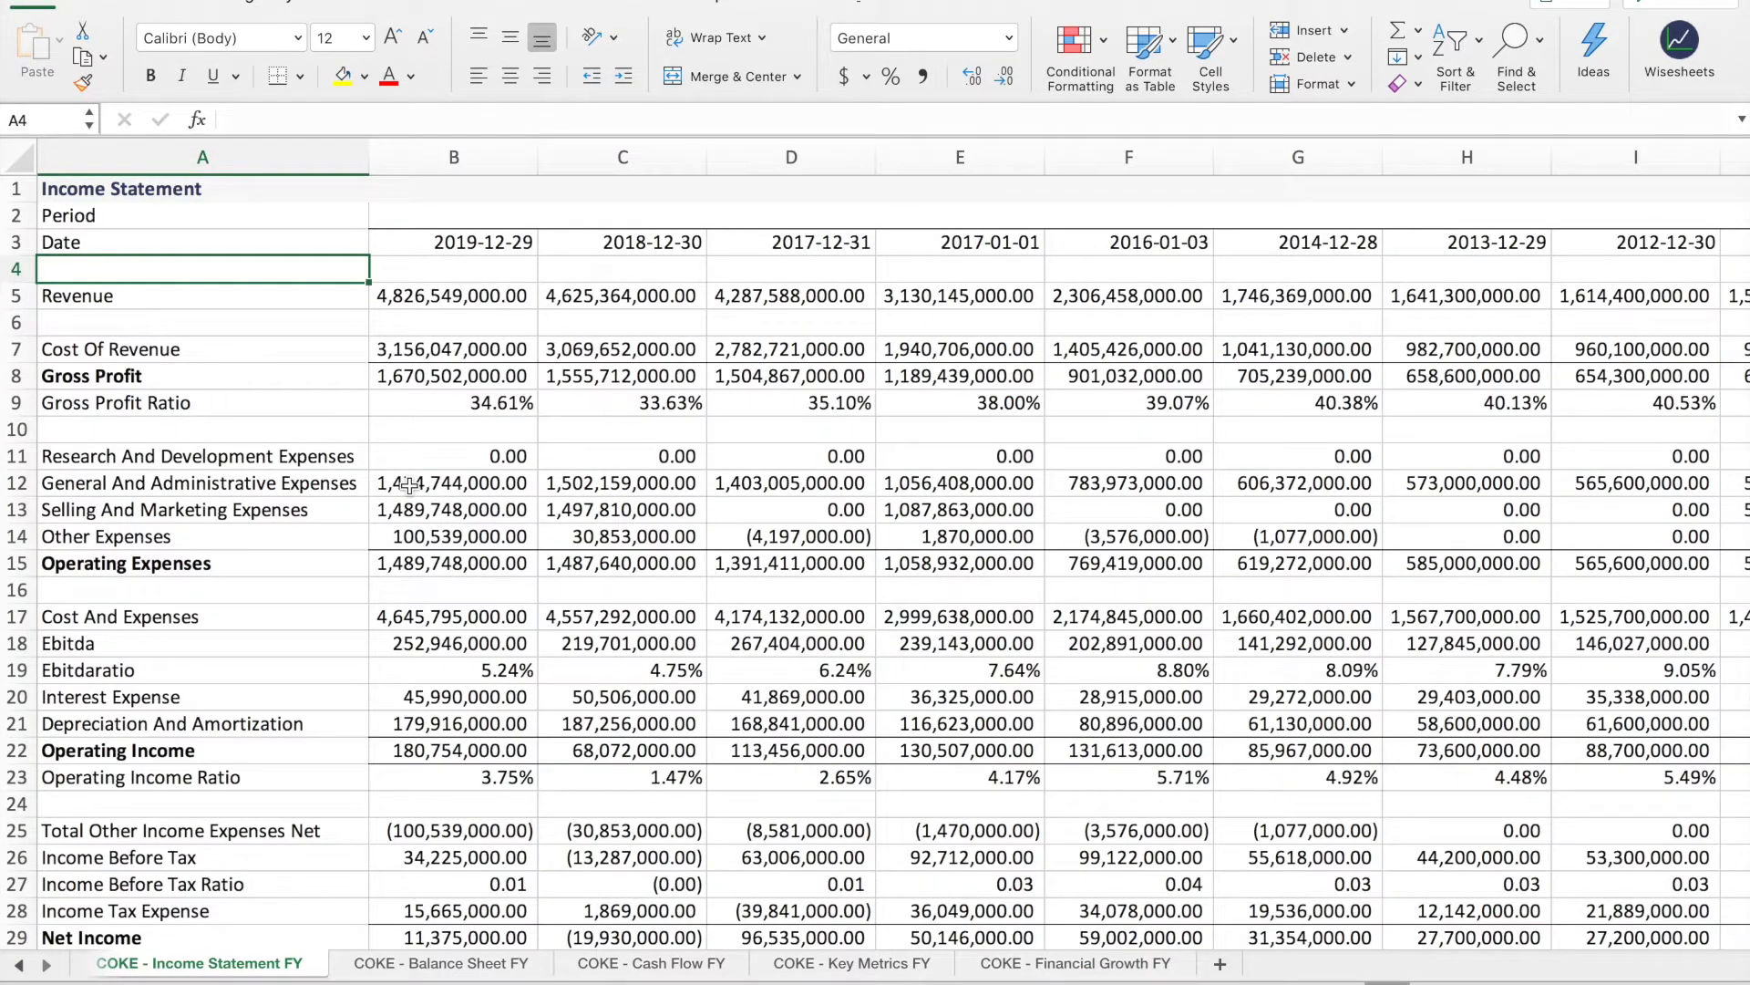
pyautogui.scroll(-3)
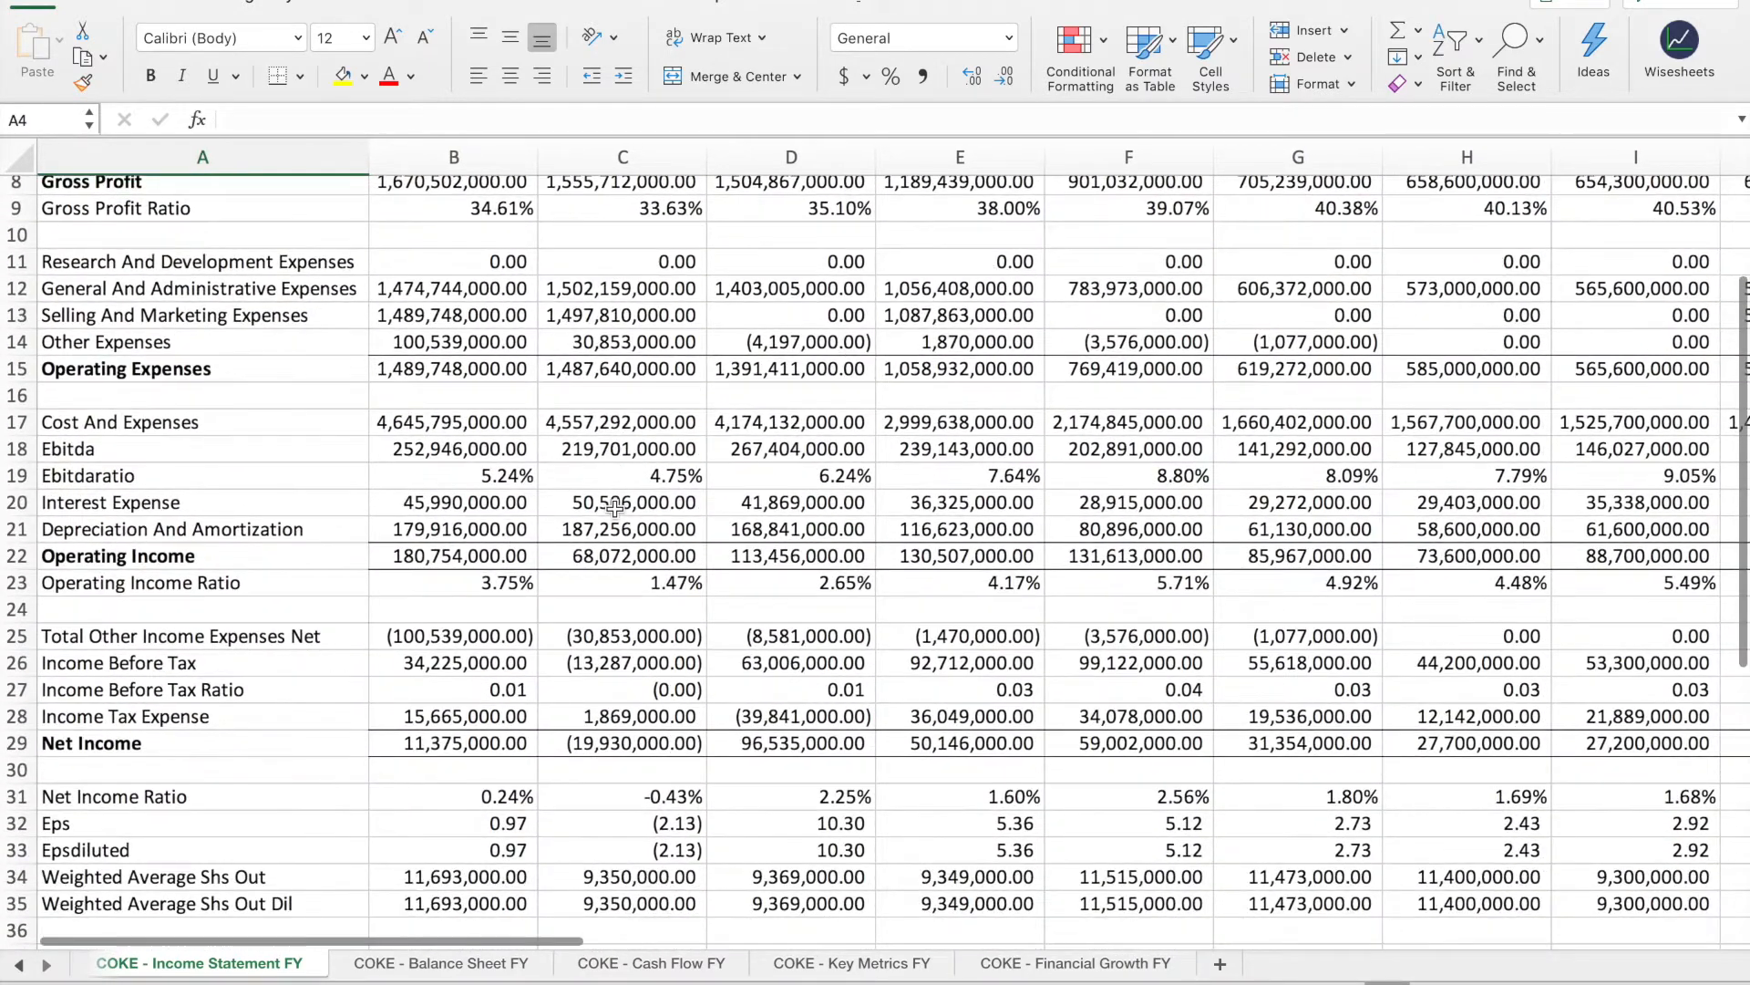
pyautogui.scroll(-3)
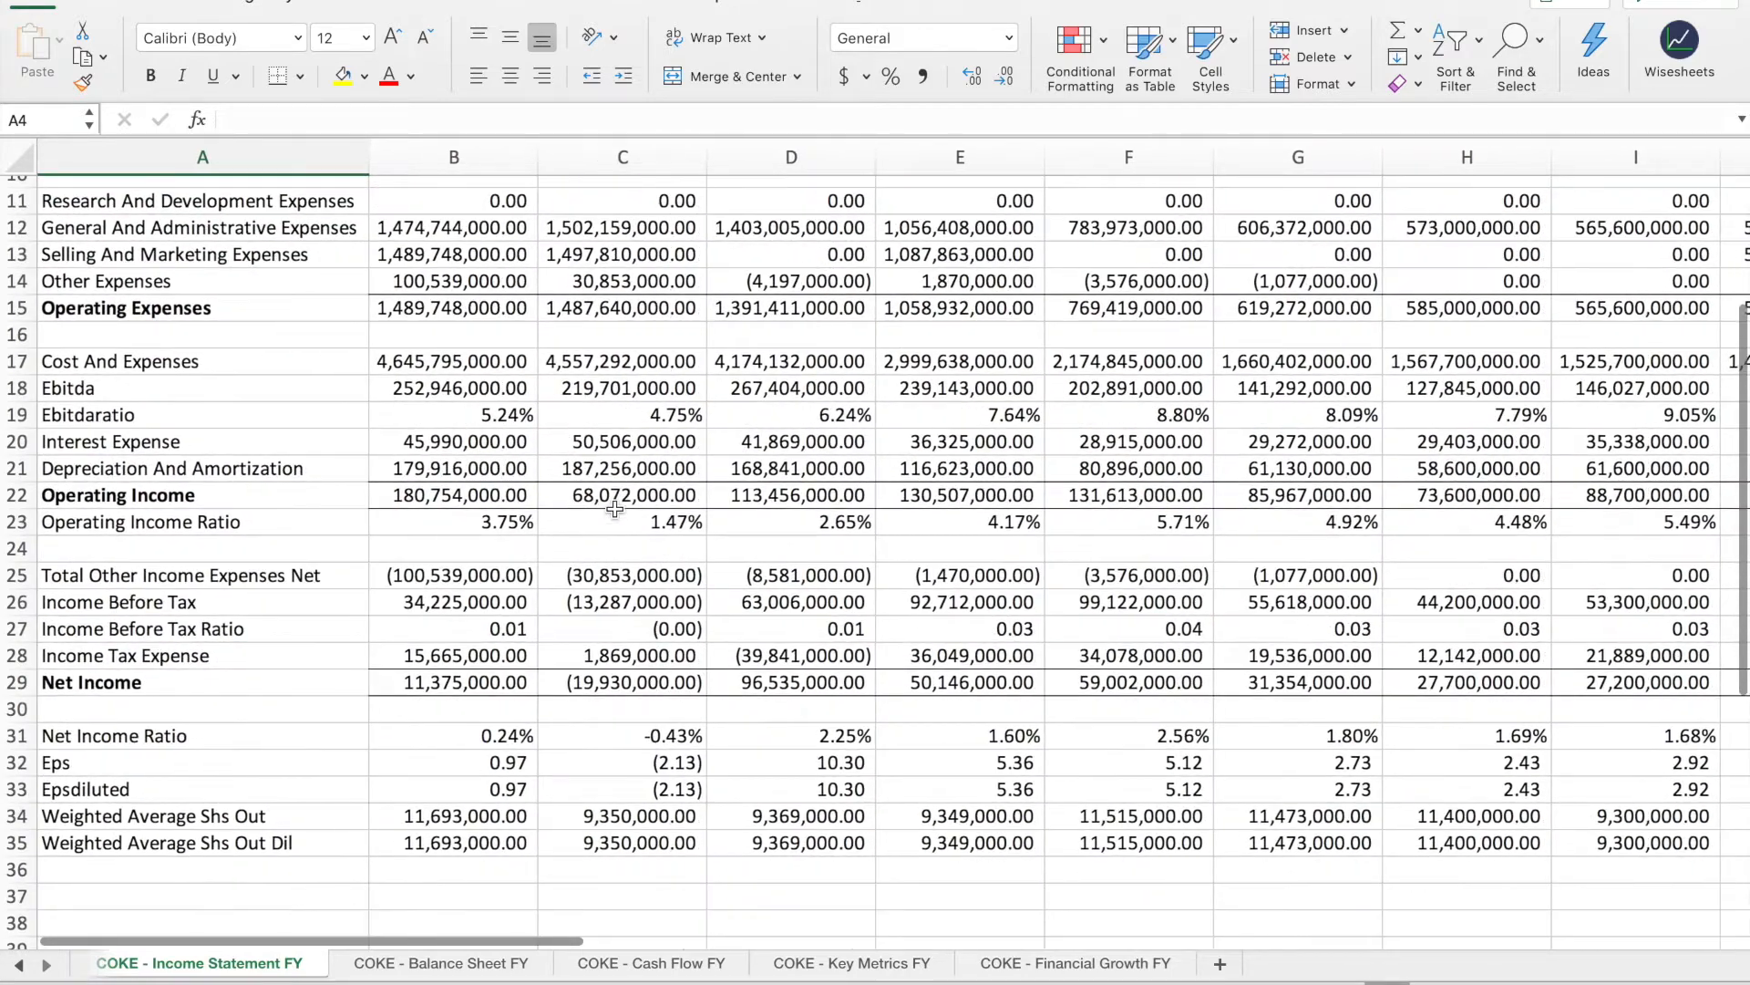
pyautogui.click(440, 963)
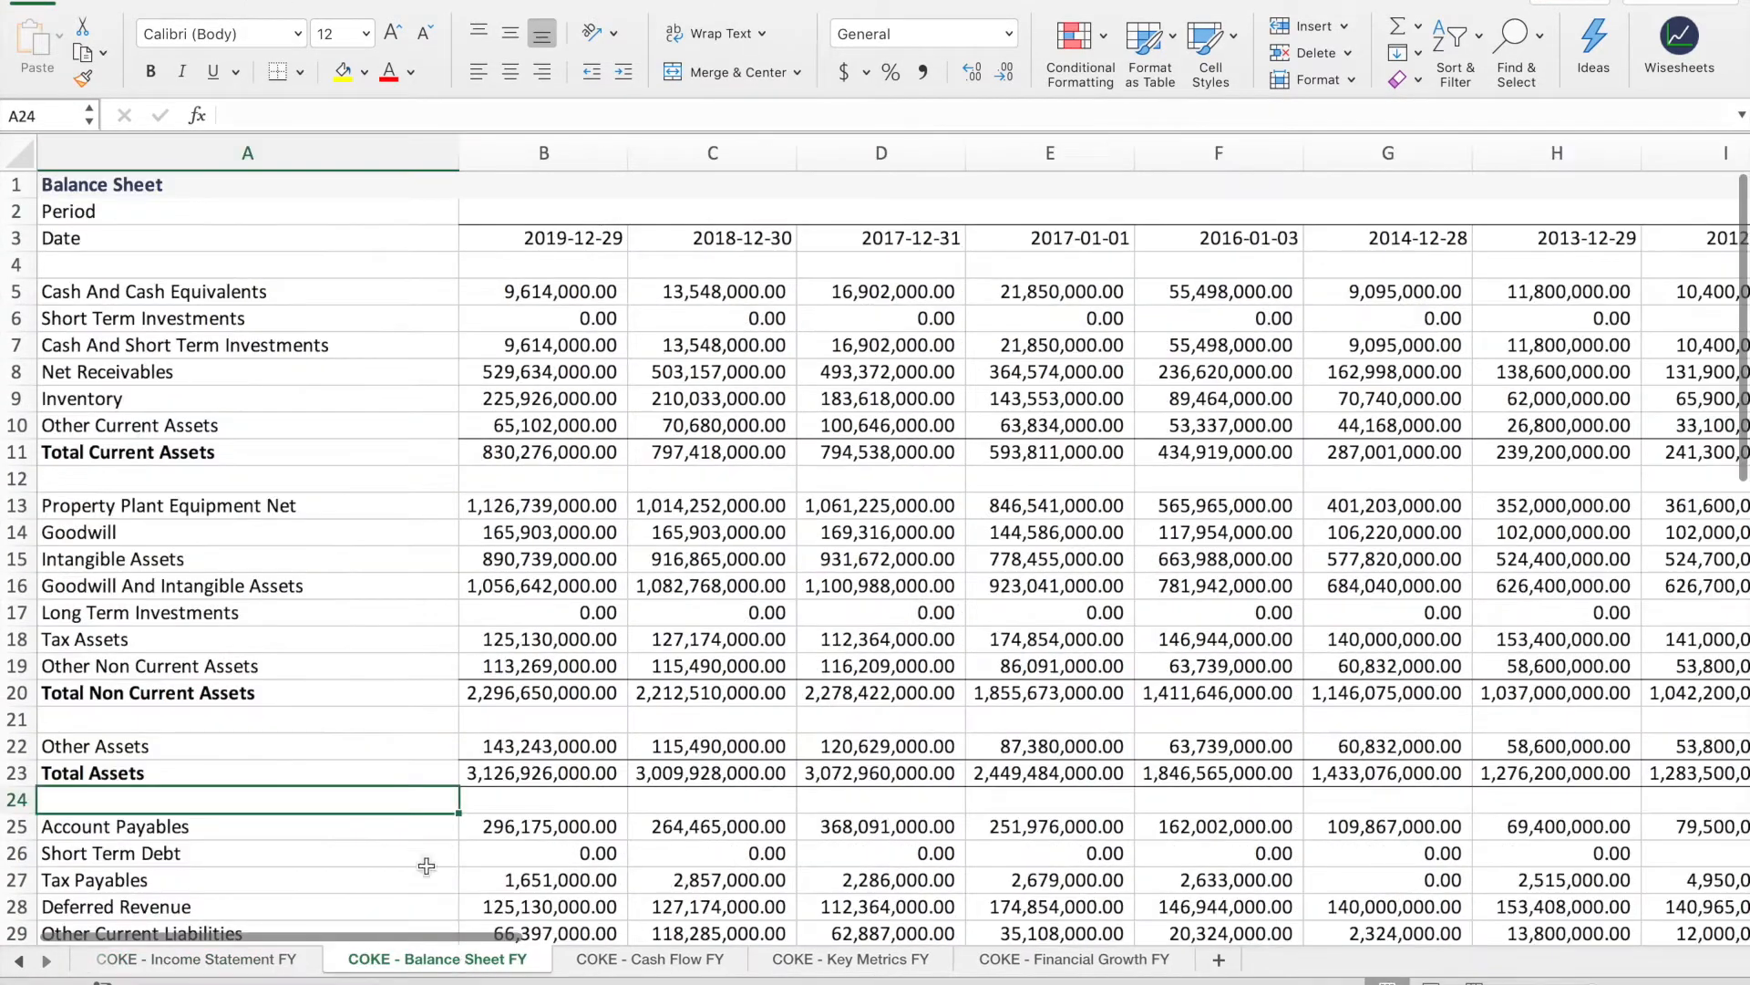
# - Scan the COKE balance sheet columns back to 2002 and switch to COKE - Cash Flow FY
pyautogui.scroll(-3)
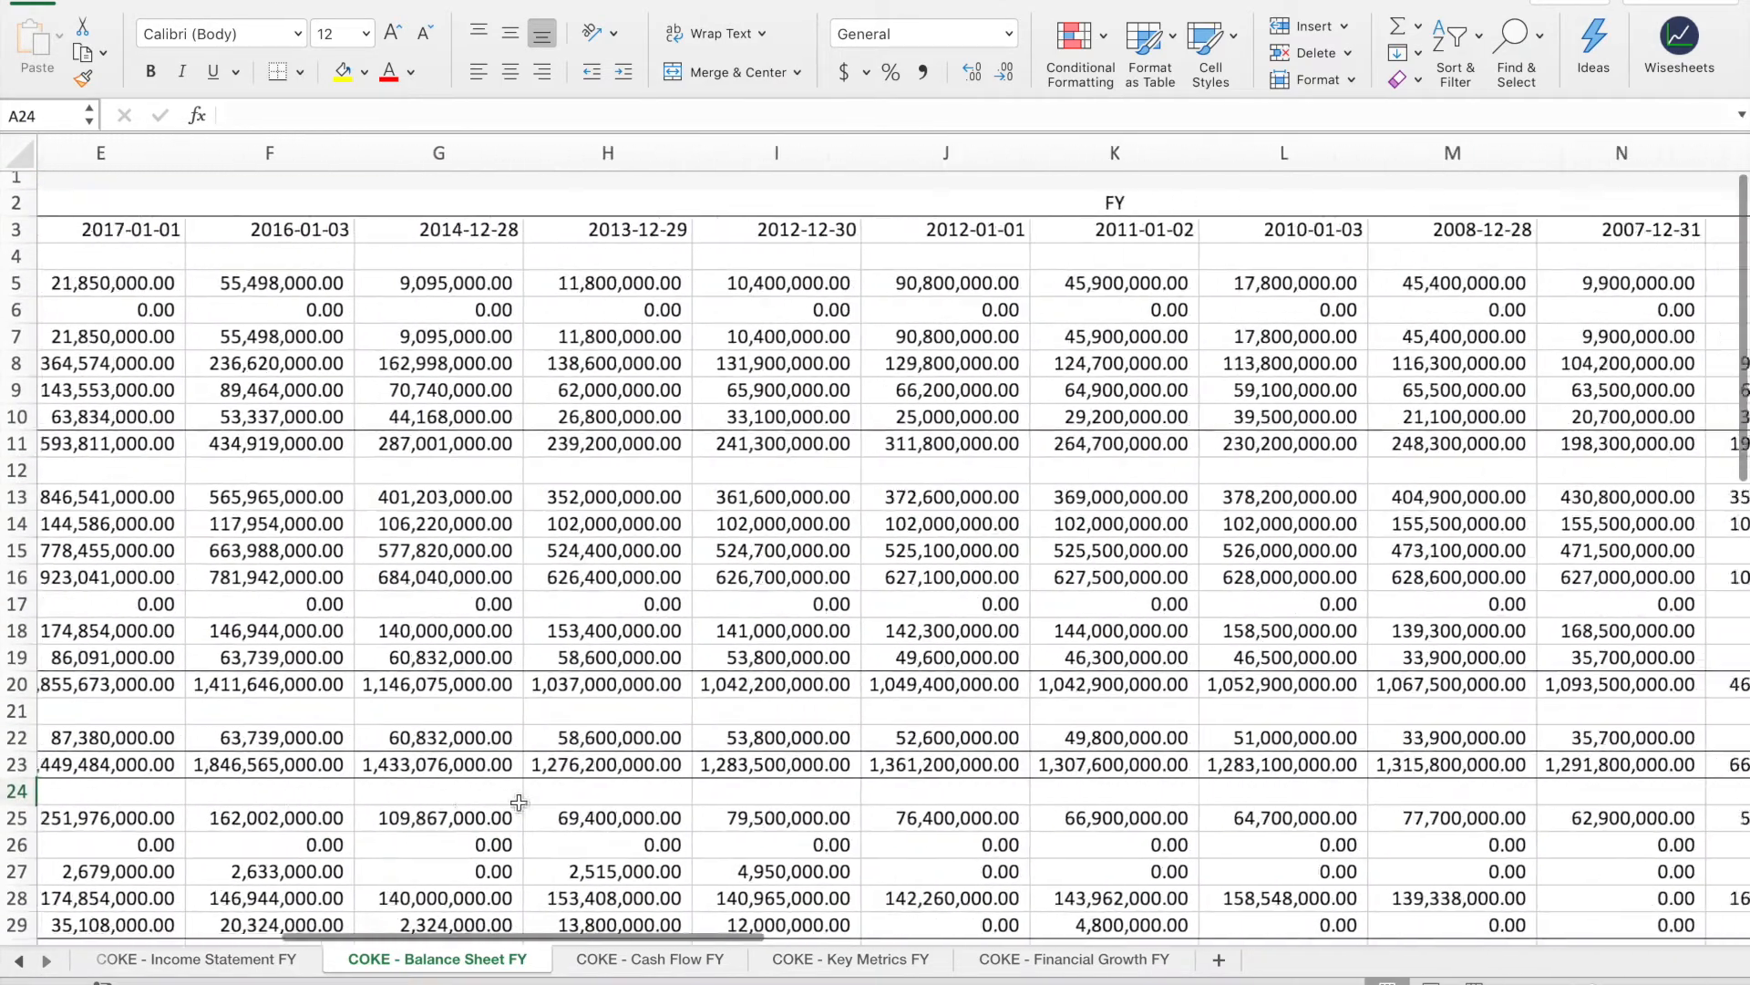
pyautogui.hscroll(3)
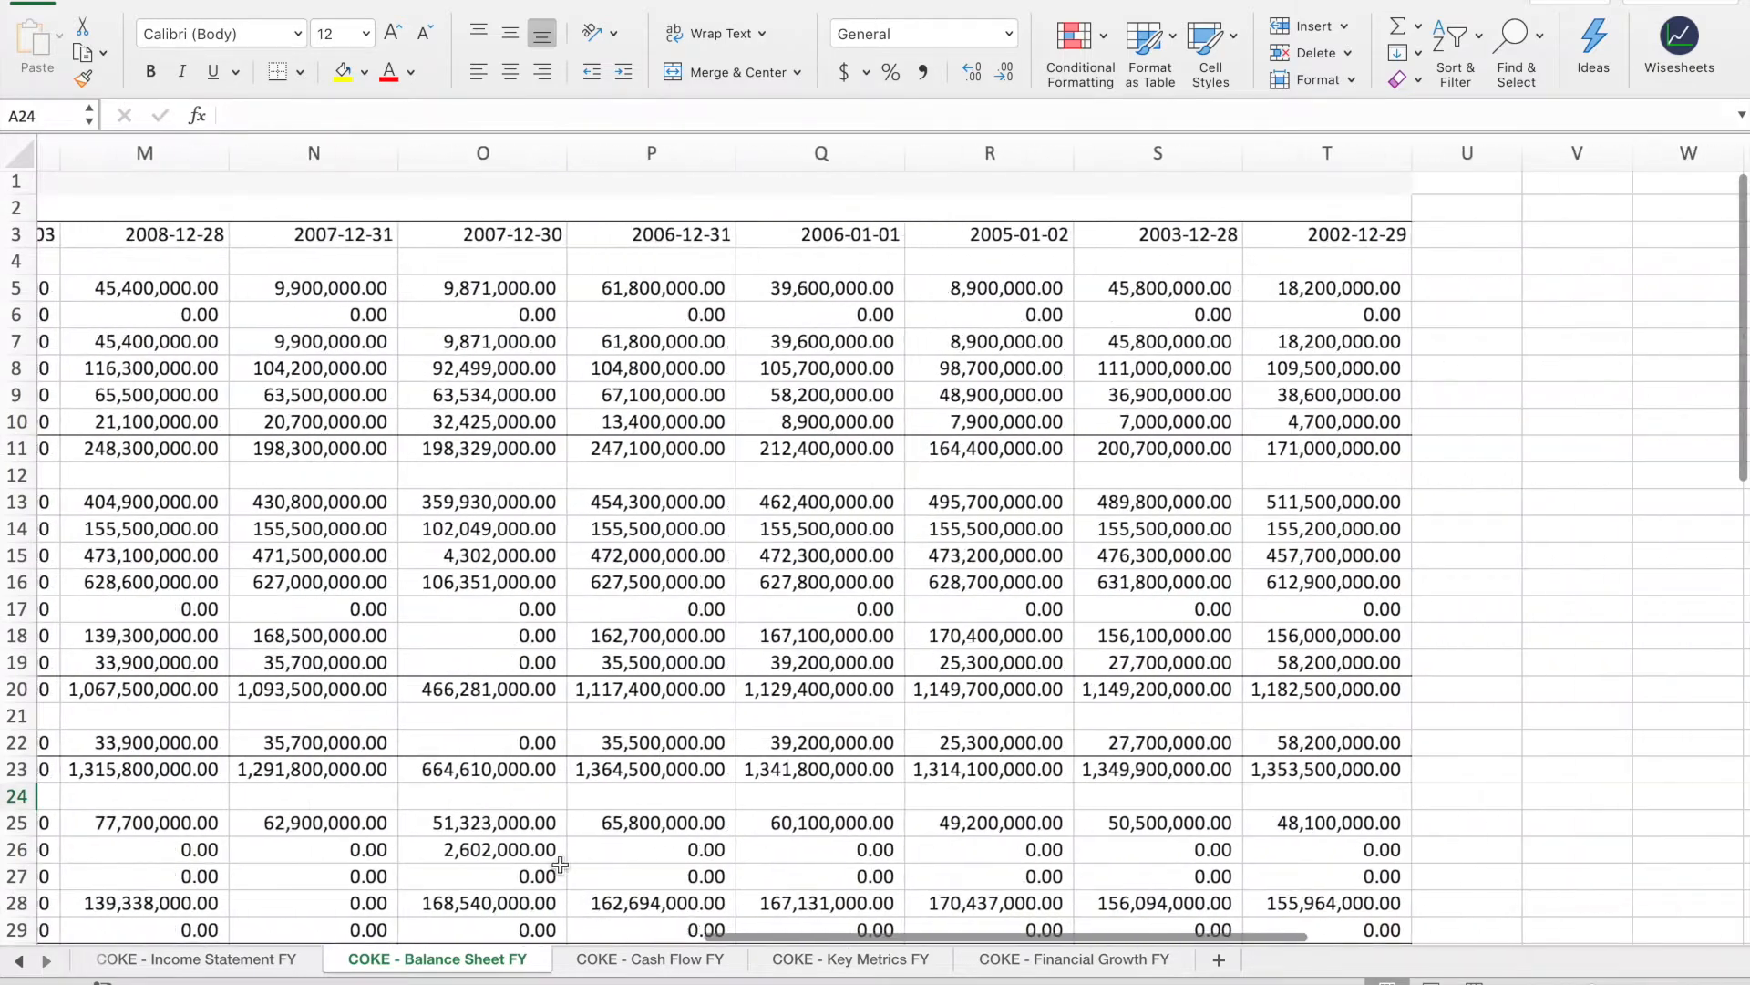
pyautogui.click(647, 958)
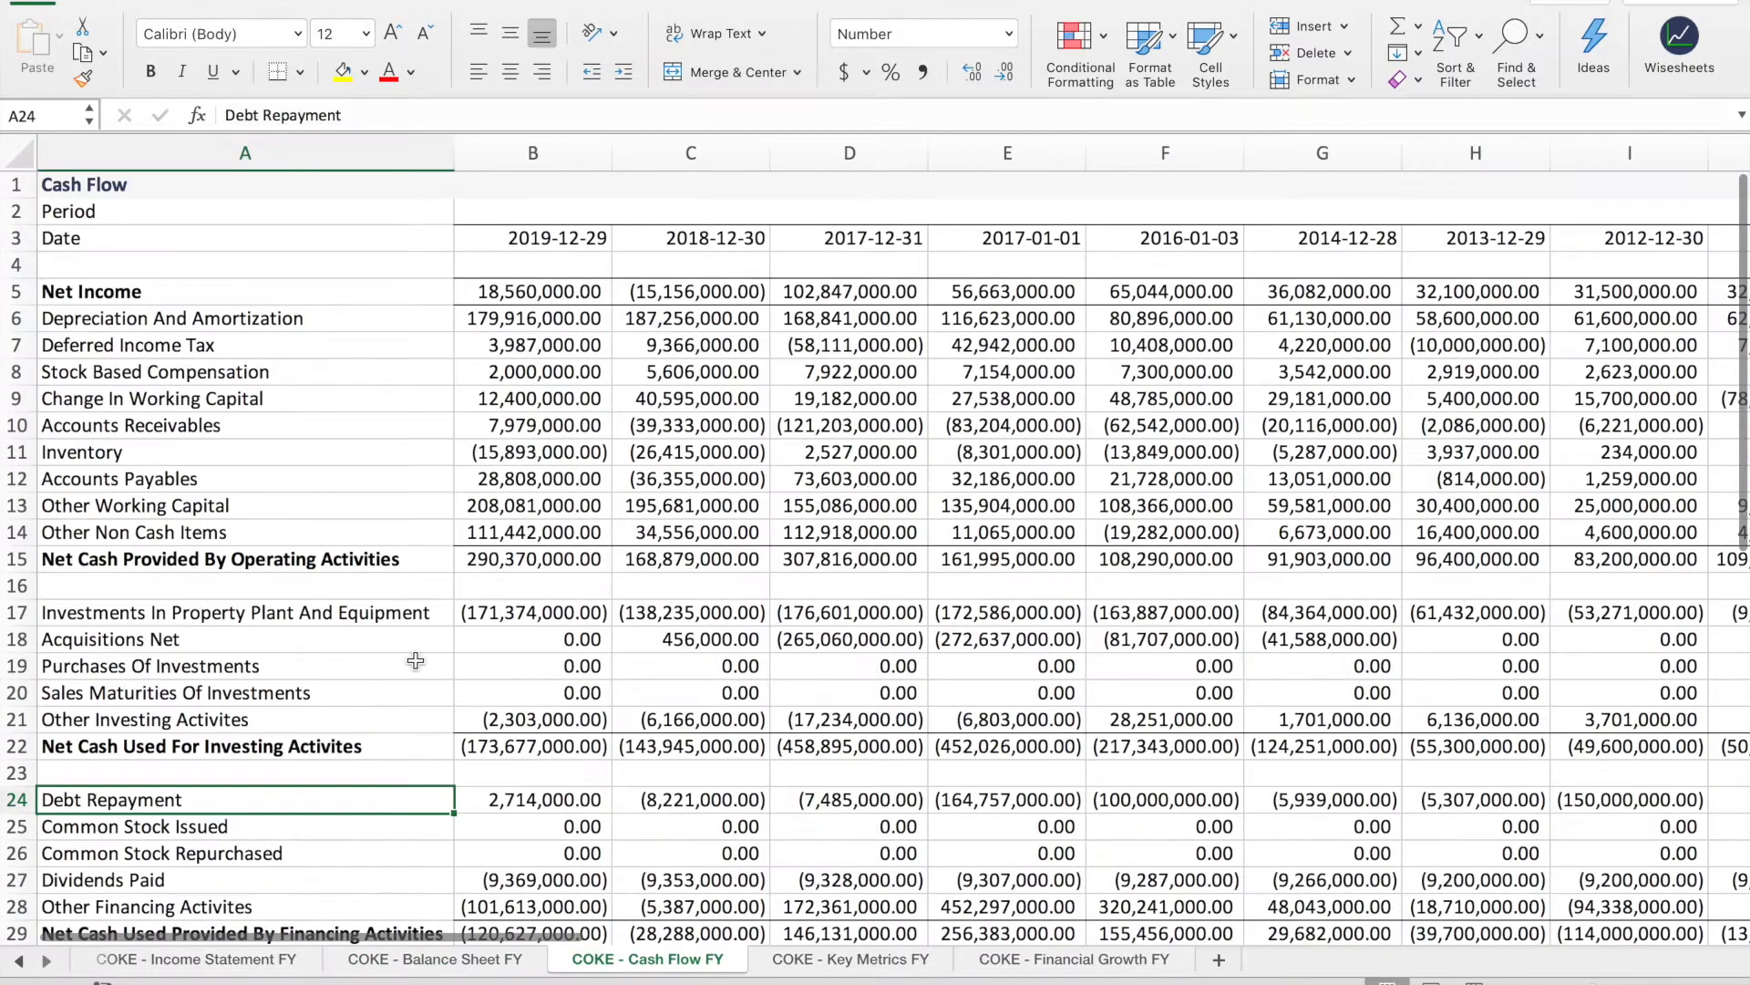
# - Review COKE's Cash Flow FY, then visit the Key Metrics FY and Financial Growth FY sheets
pyautogui.scroll(-3)
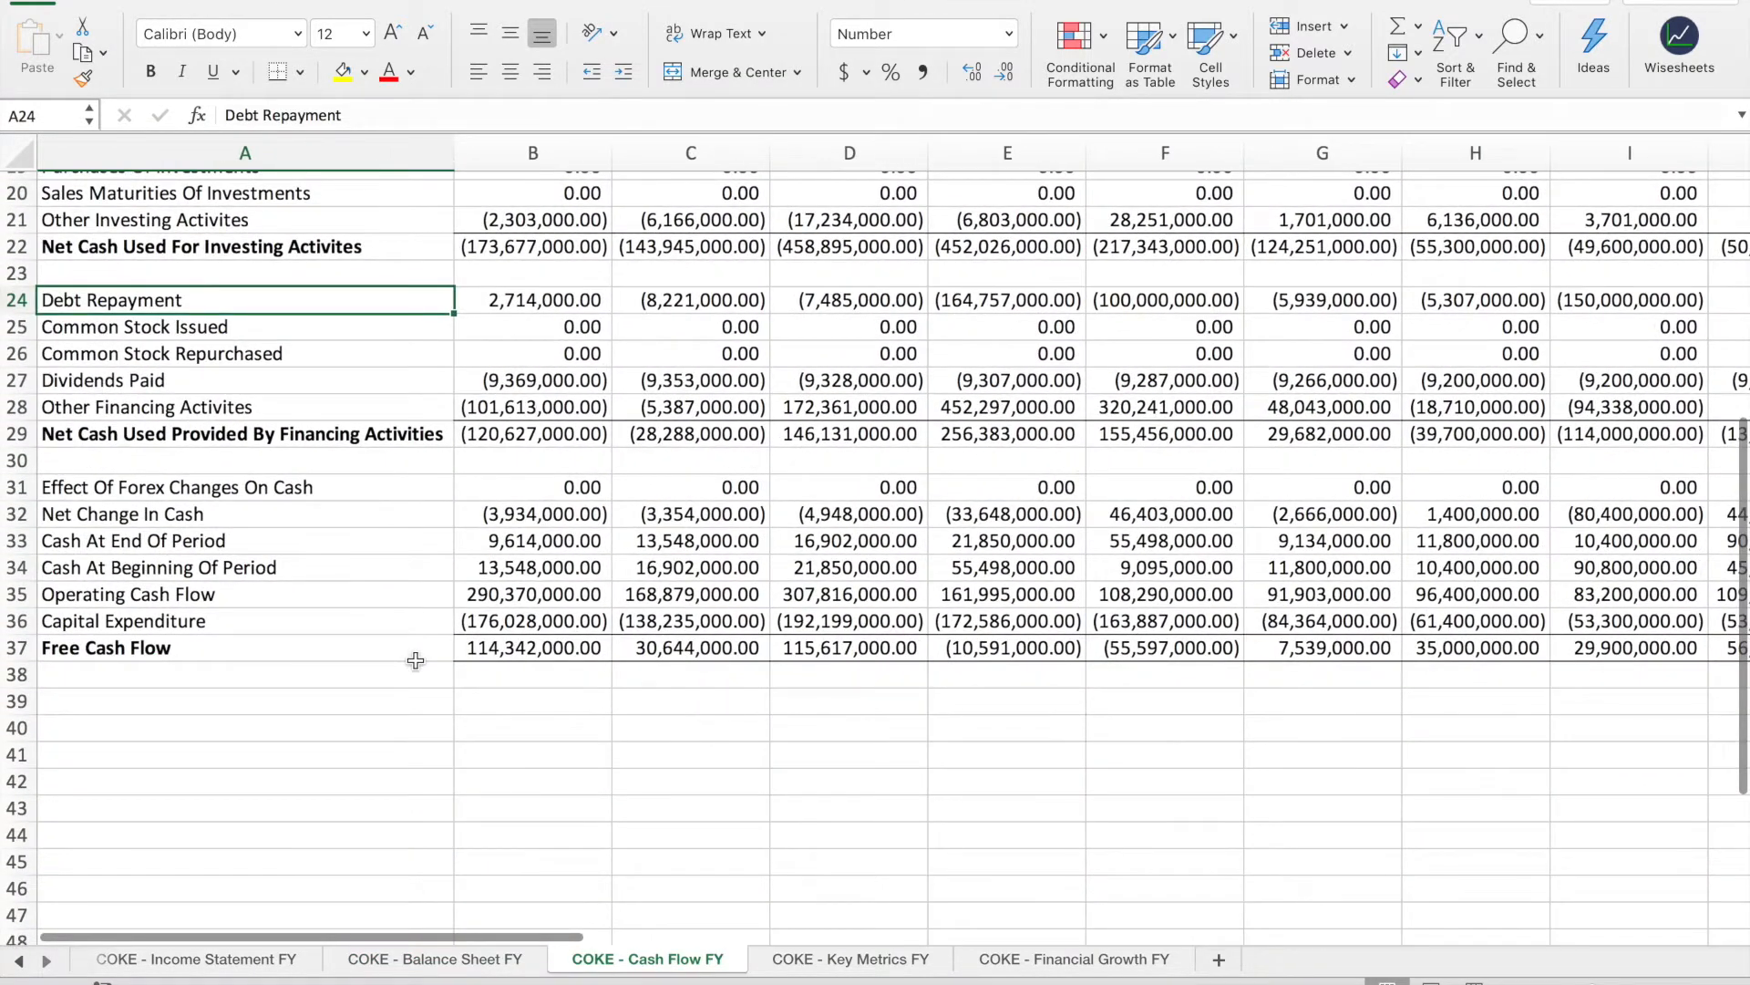
pyautogui.click(851, 959)
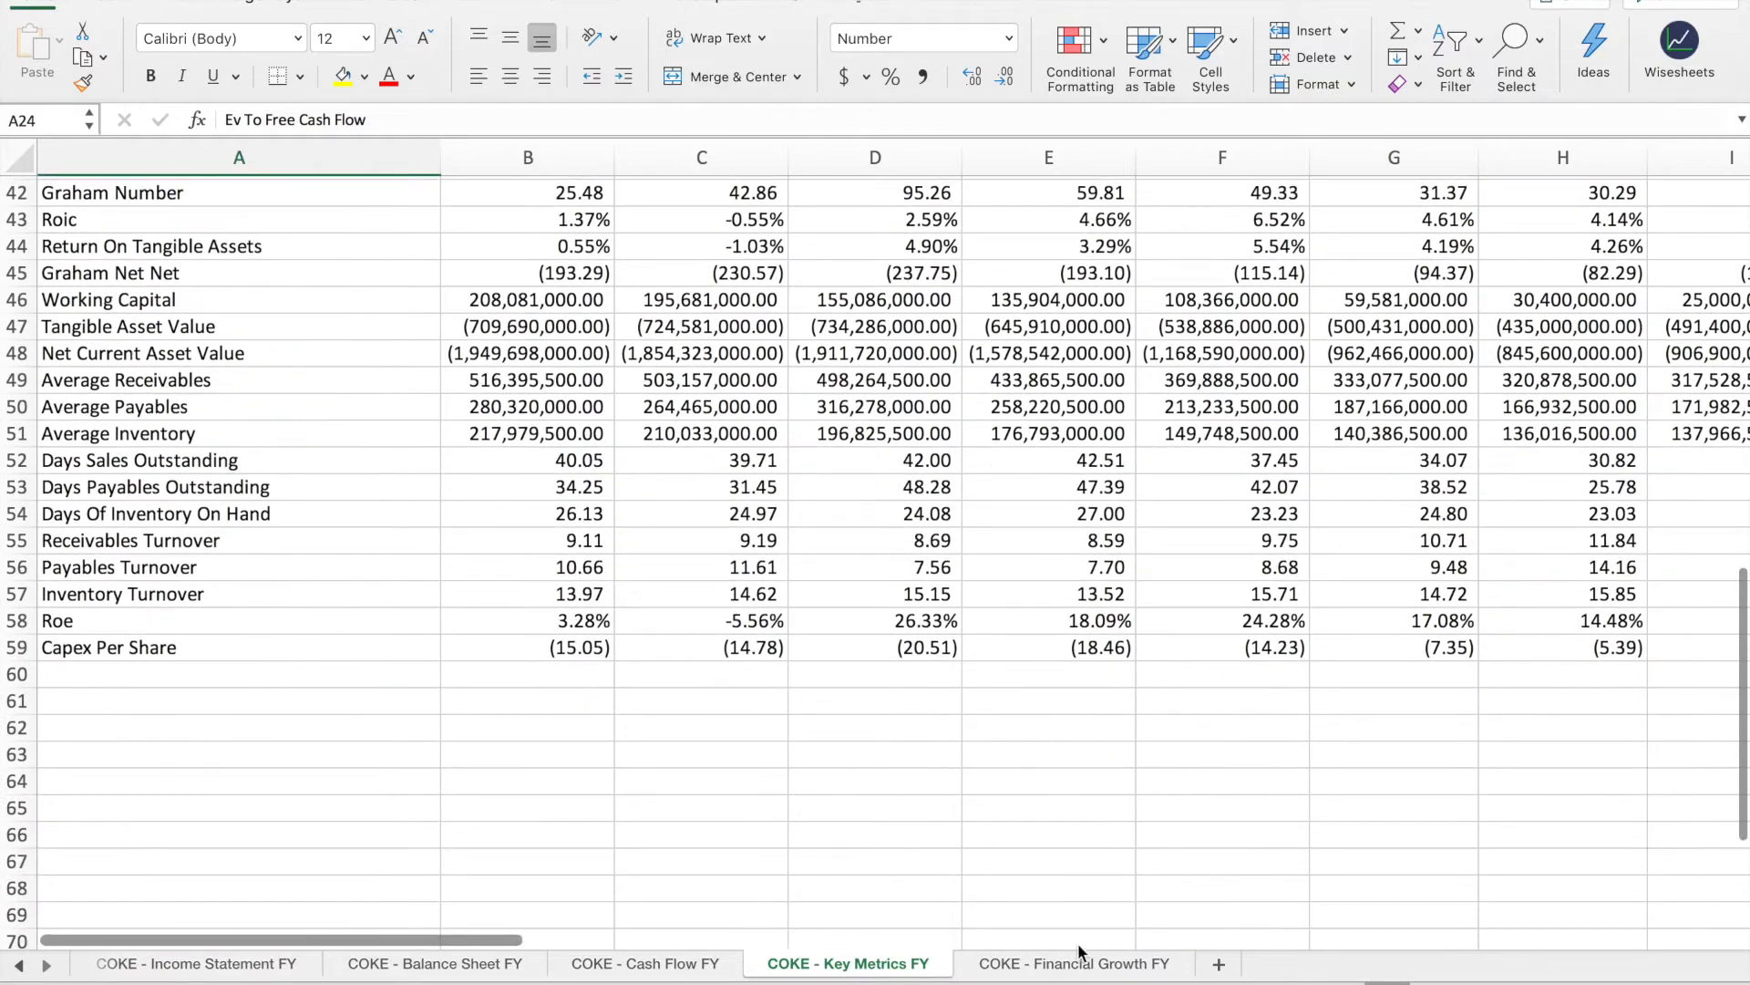
pyautogui.click(1072, 963)
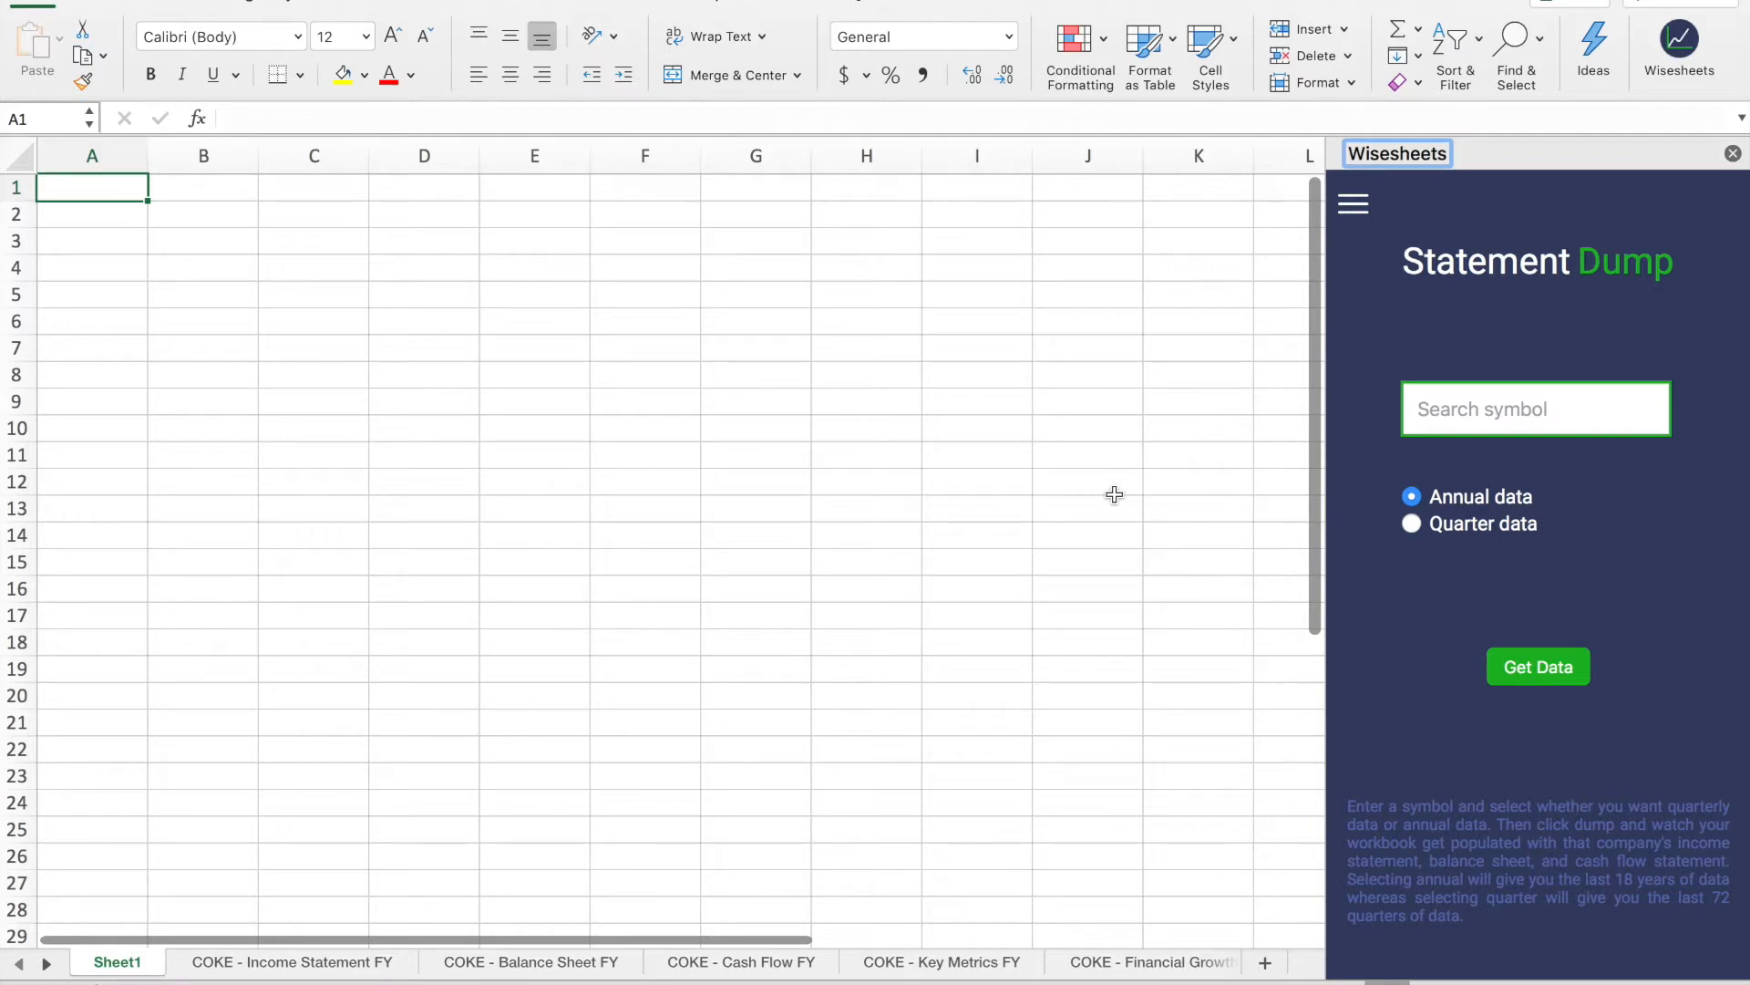
# - Enter symbol AAPL in the Statement Dump pane with Quarter data selected for the dump
pyautogui.write('a')
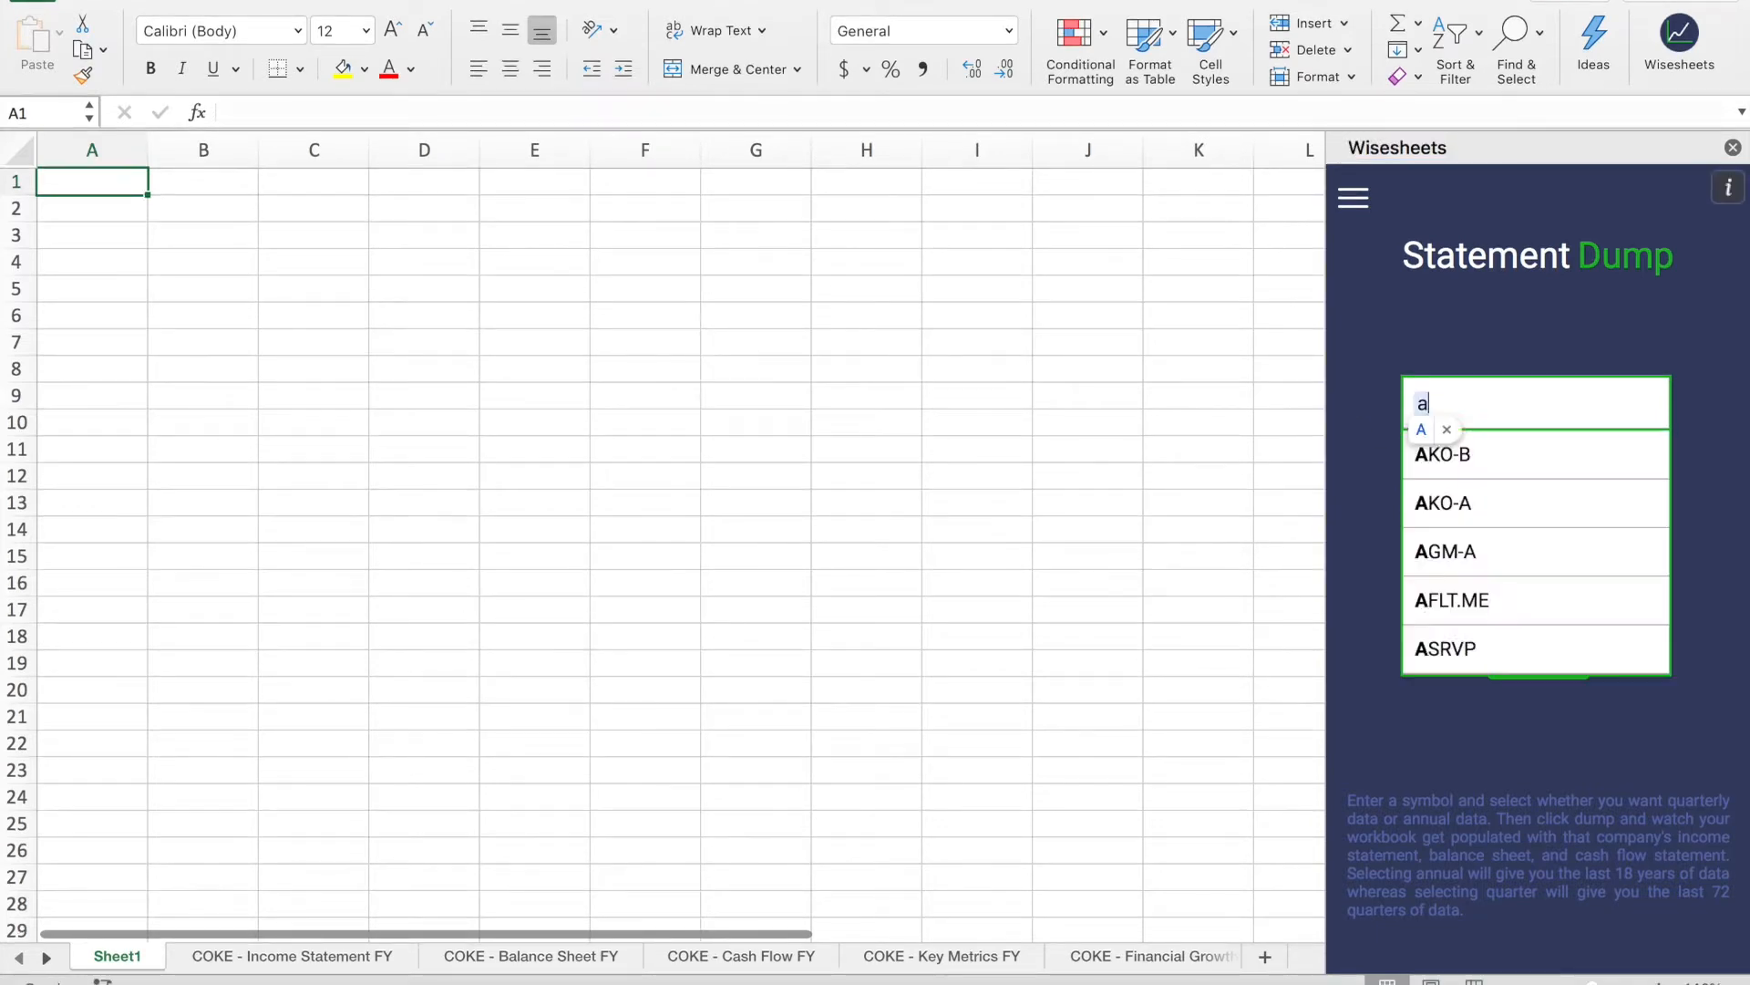
pyautogui.write('apl')
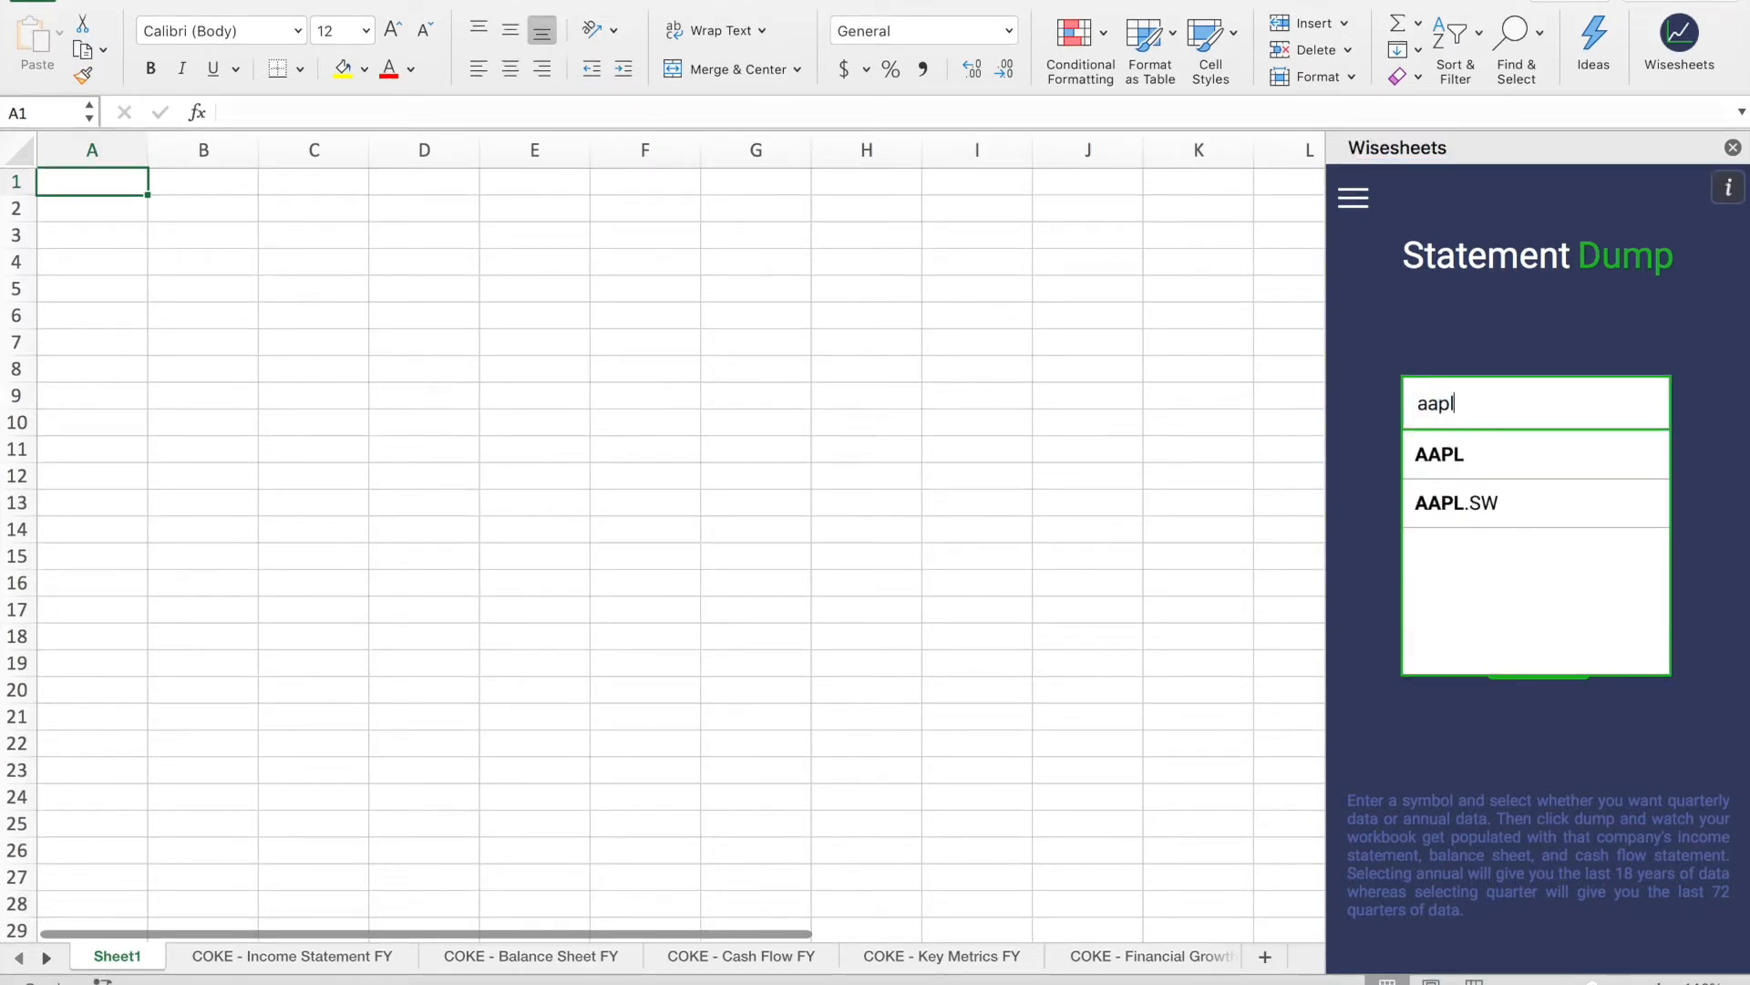
pyautogui.click(1439, 454)
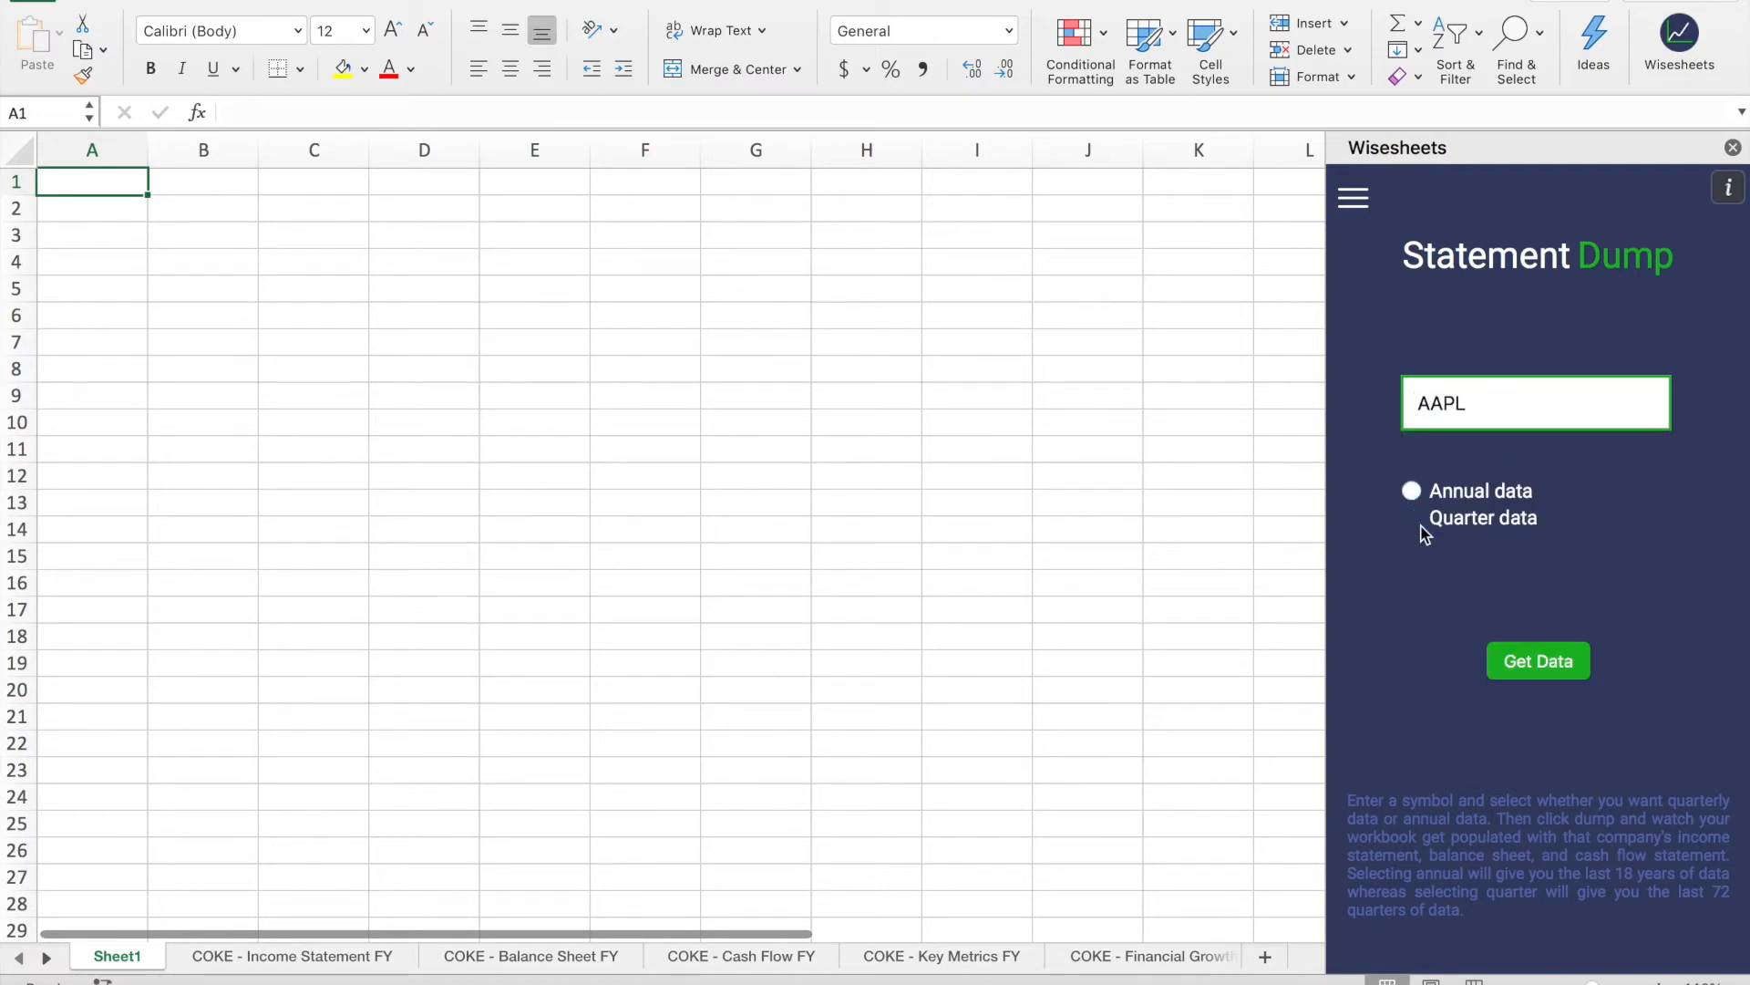
pyautogui.click(1535, 661)
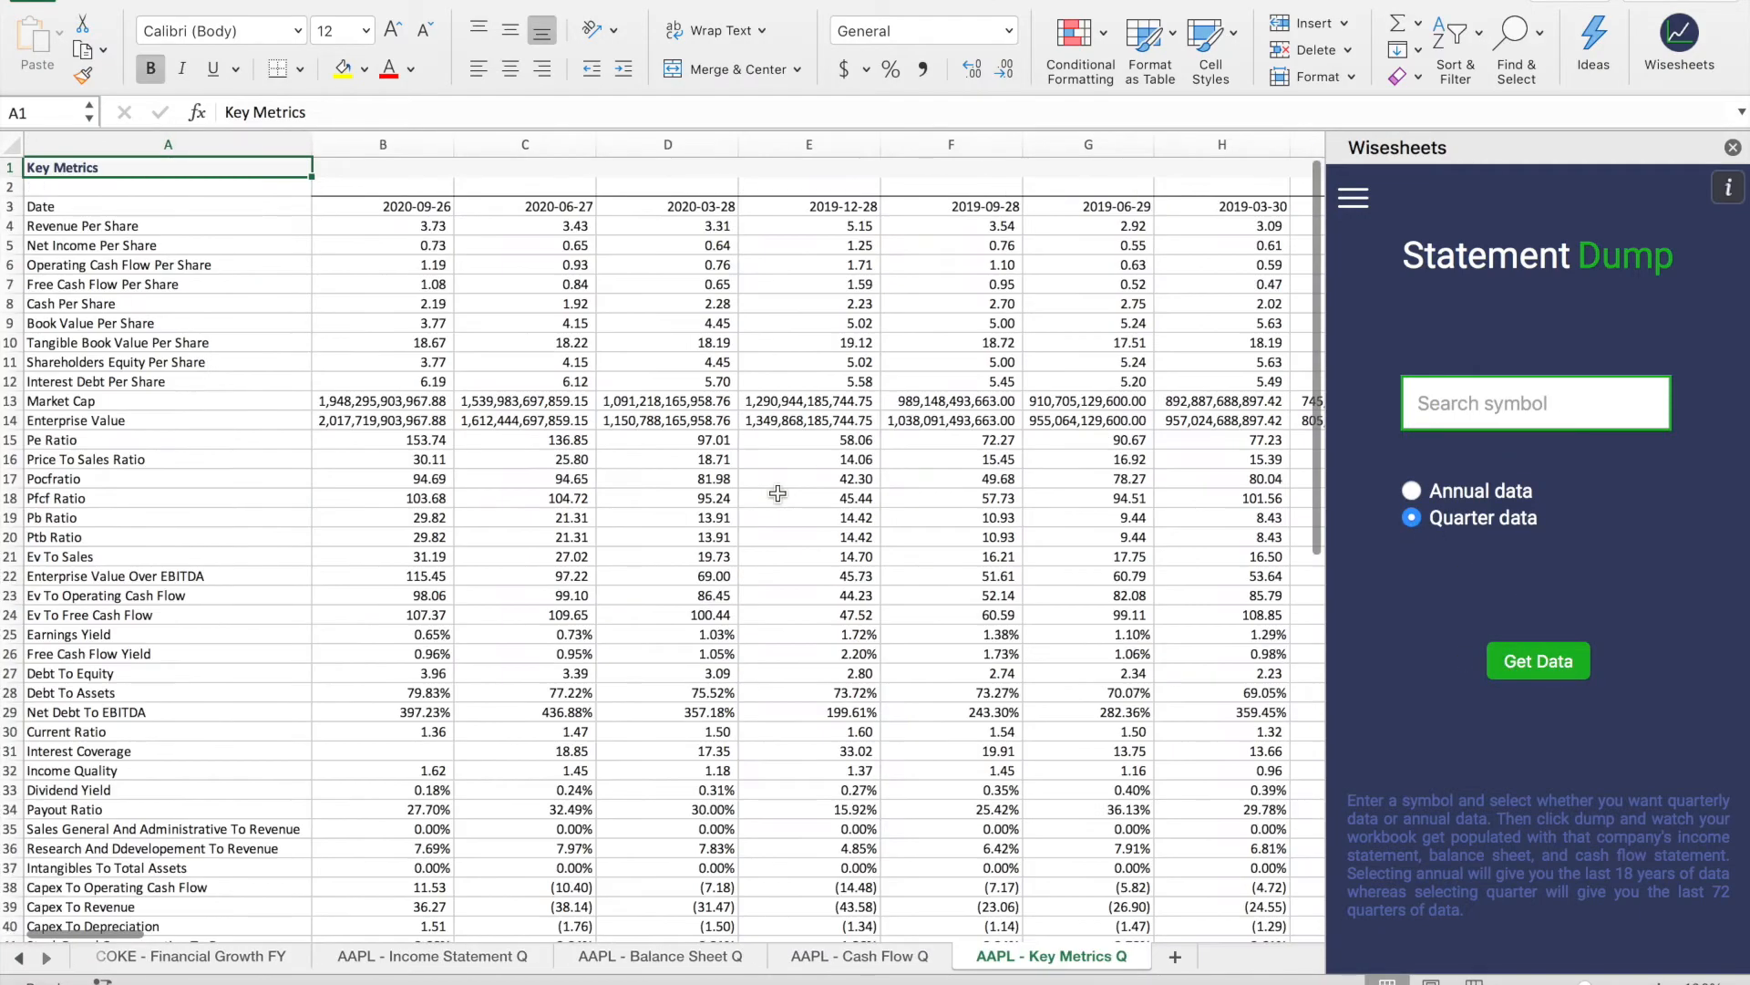
# - Browse the AAPL Financial Growth Q, Balance Sheet Q and Key Metrics Q sheets, ending on Income Statement Q
pyautogui.click(1021, 955)
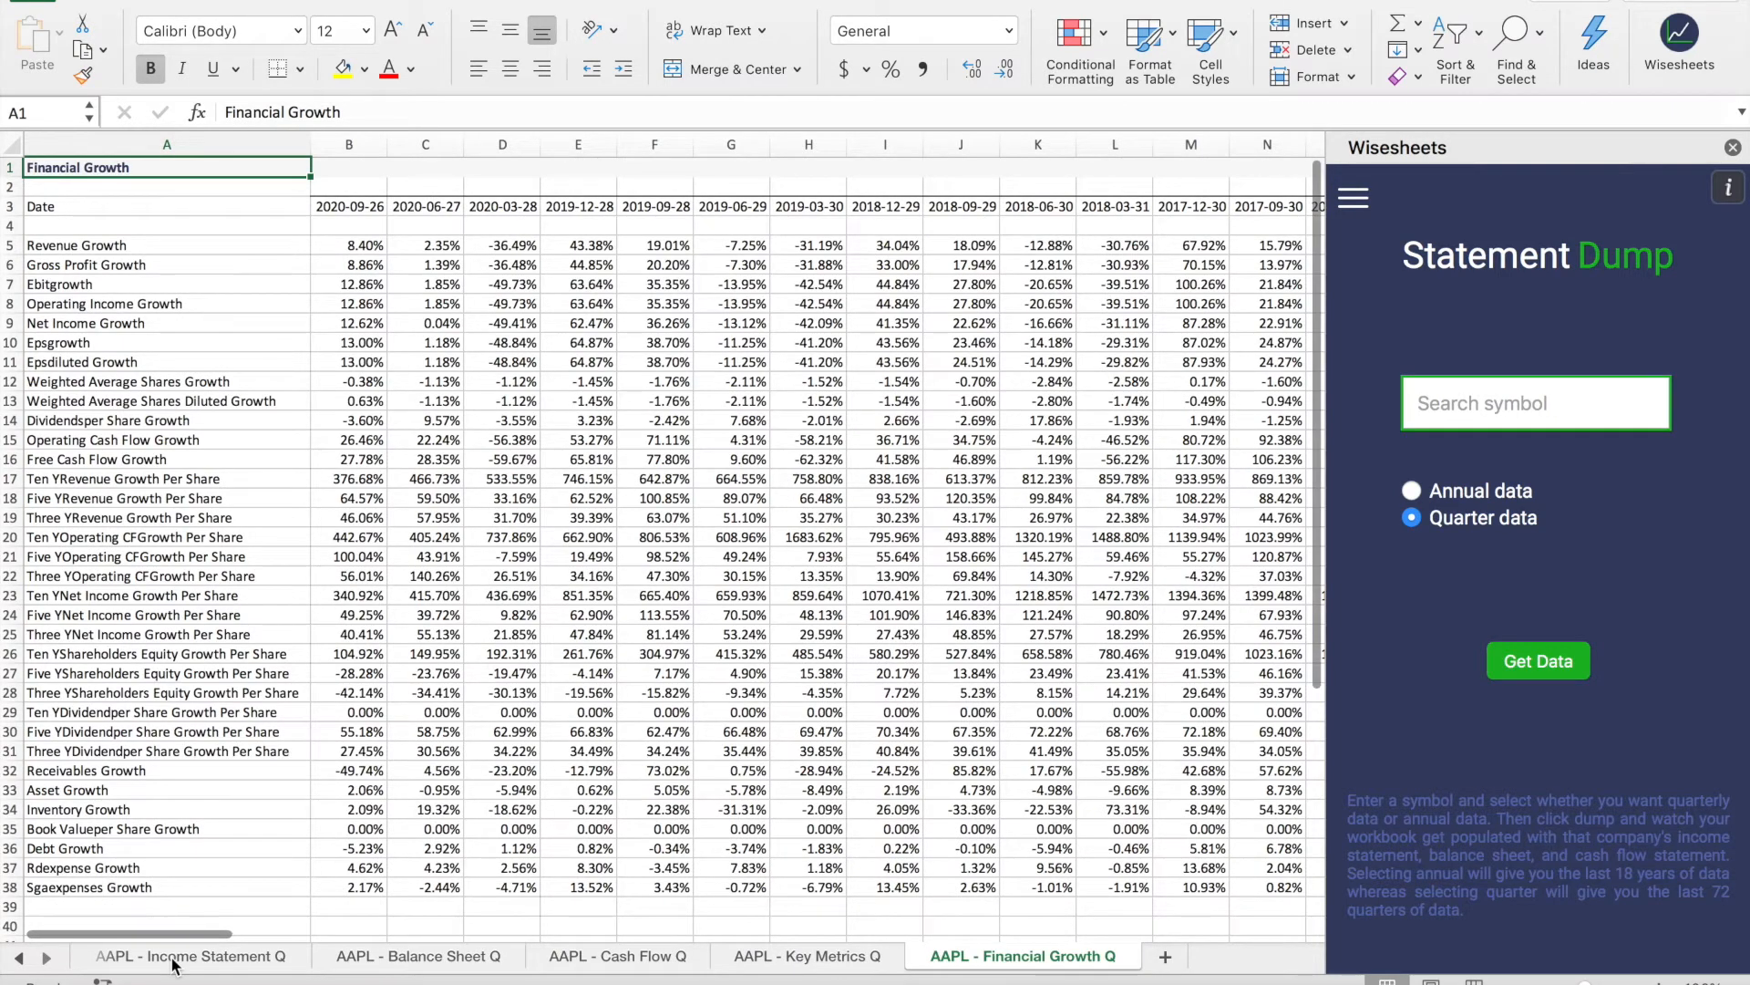
pyautogui.click(192, 955)
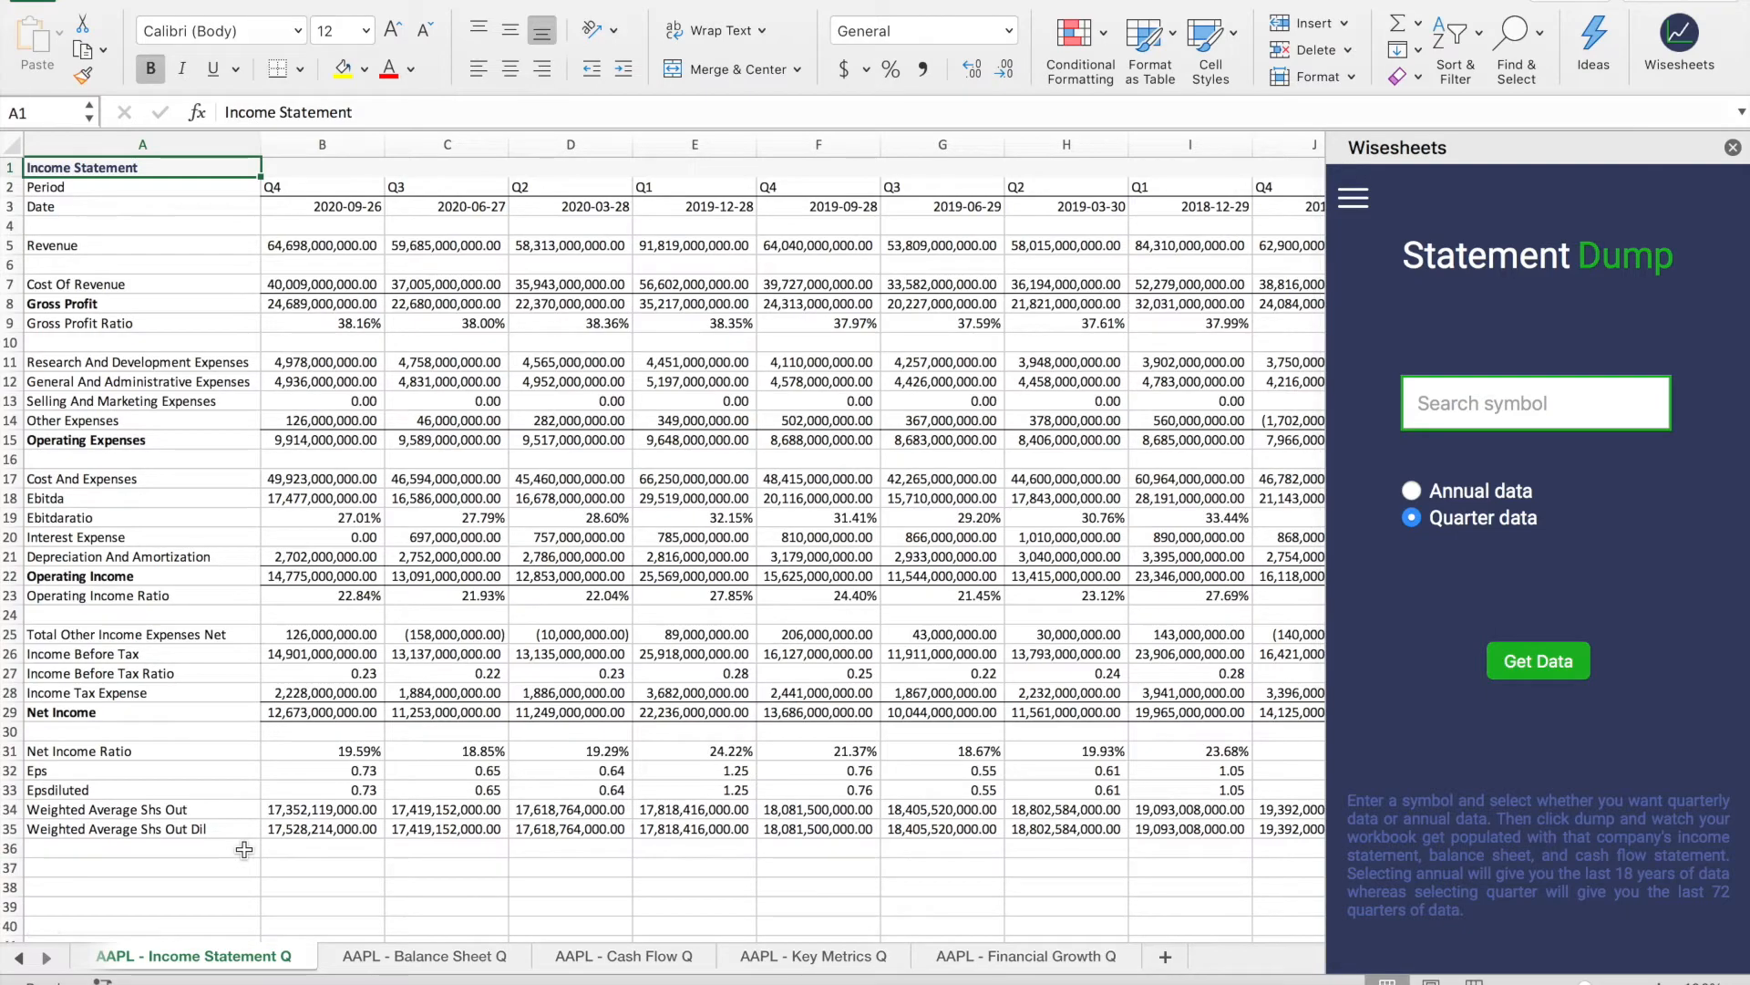
pyautogui.click(421, 955)
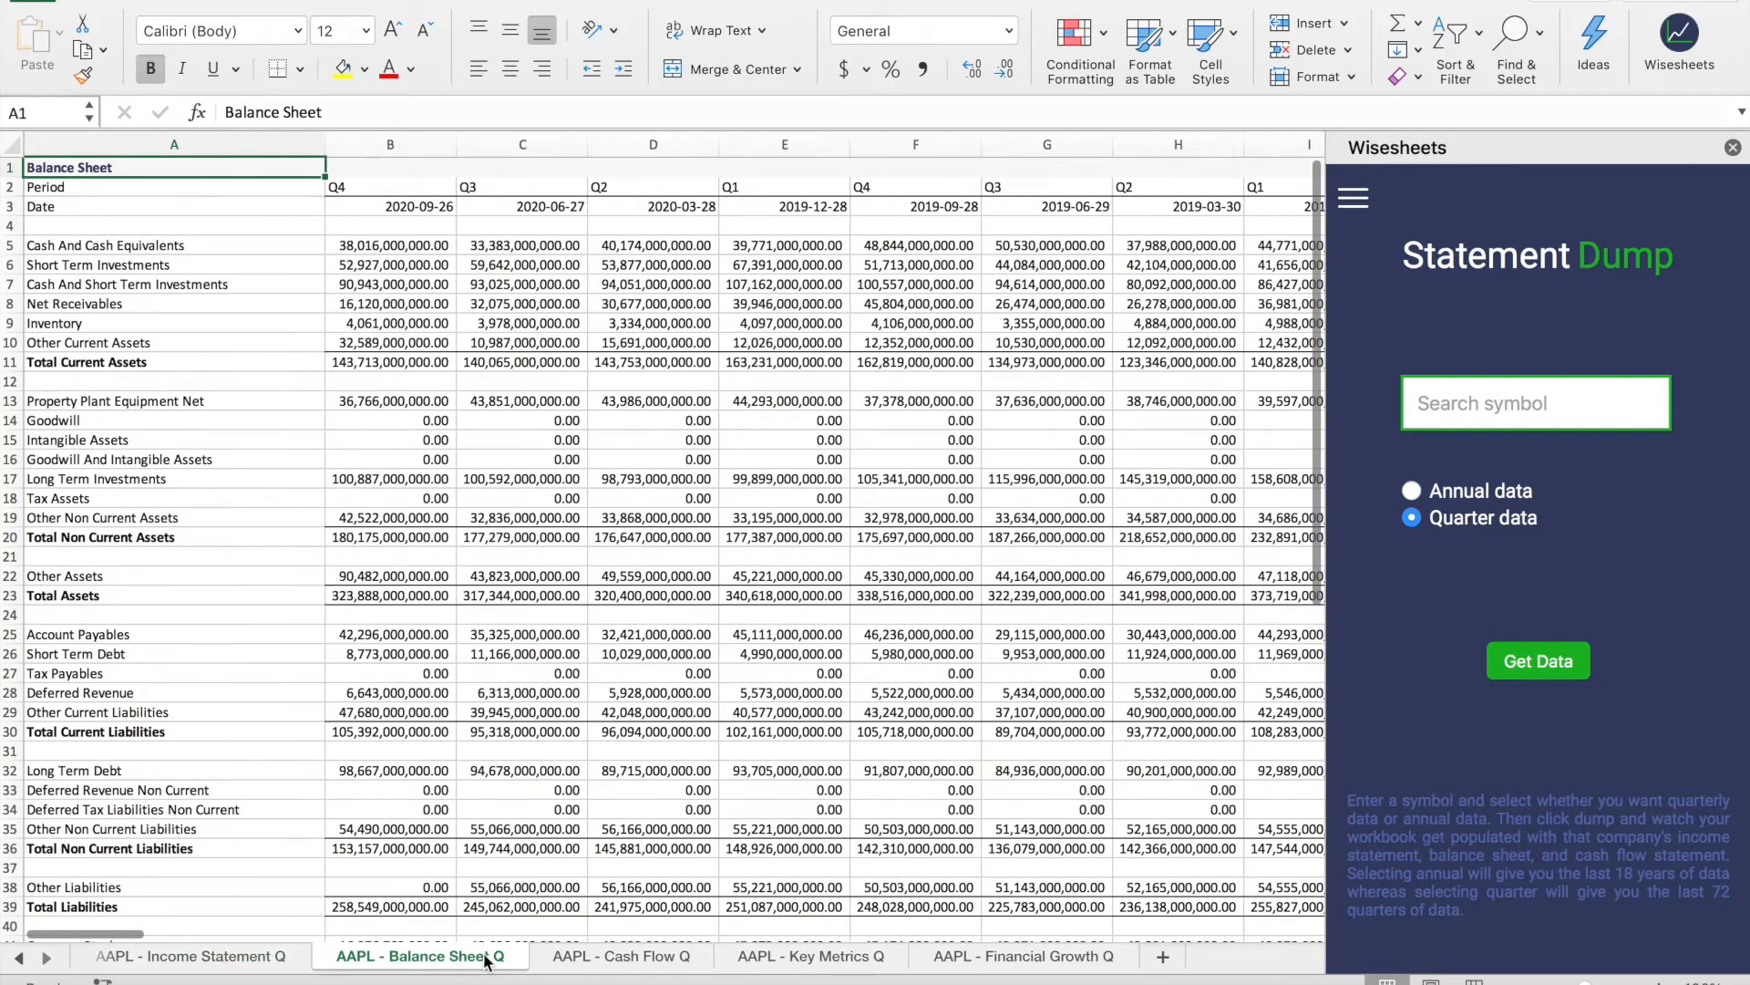
pyautogui.hscroll(3)
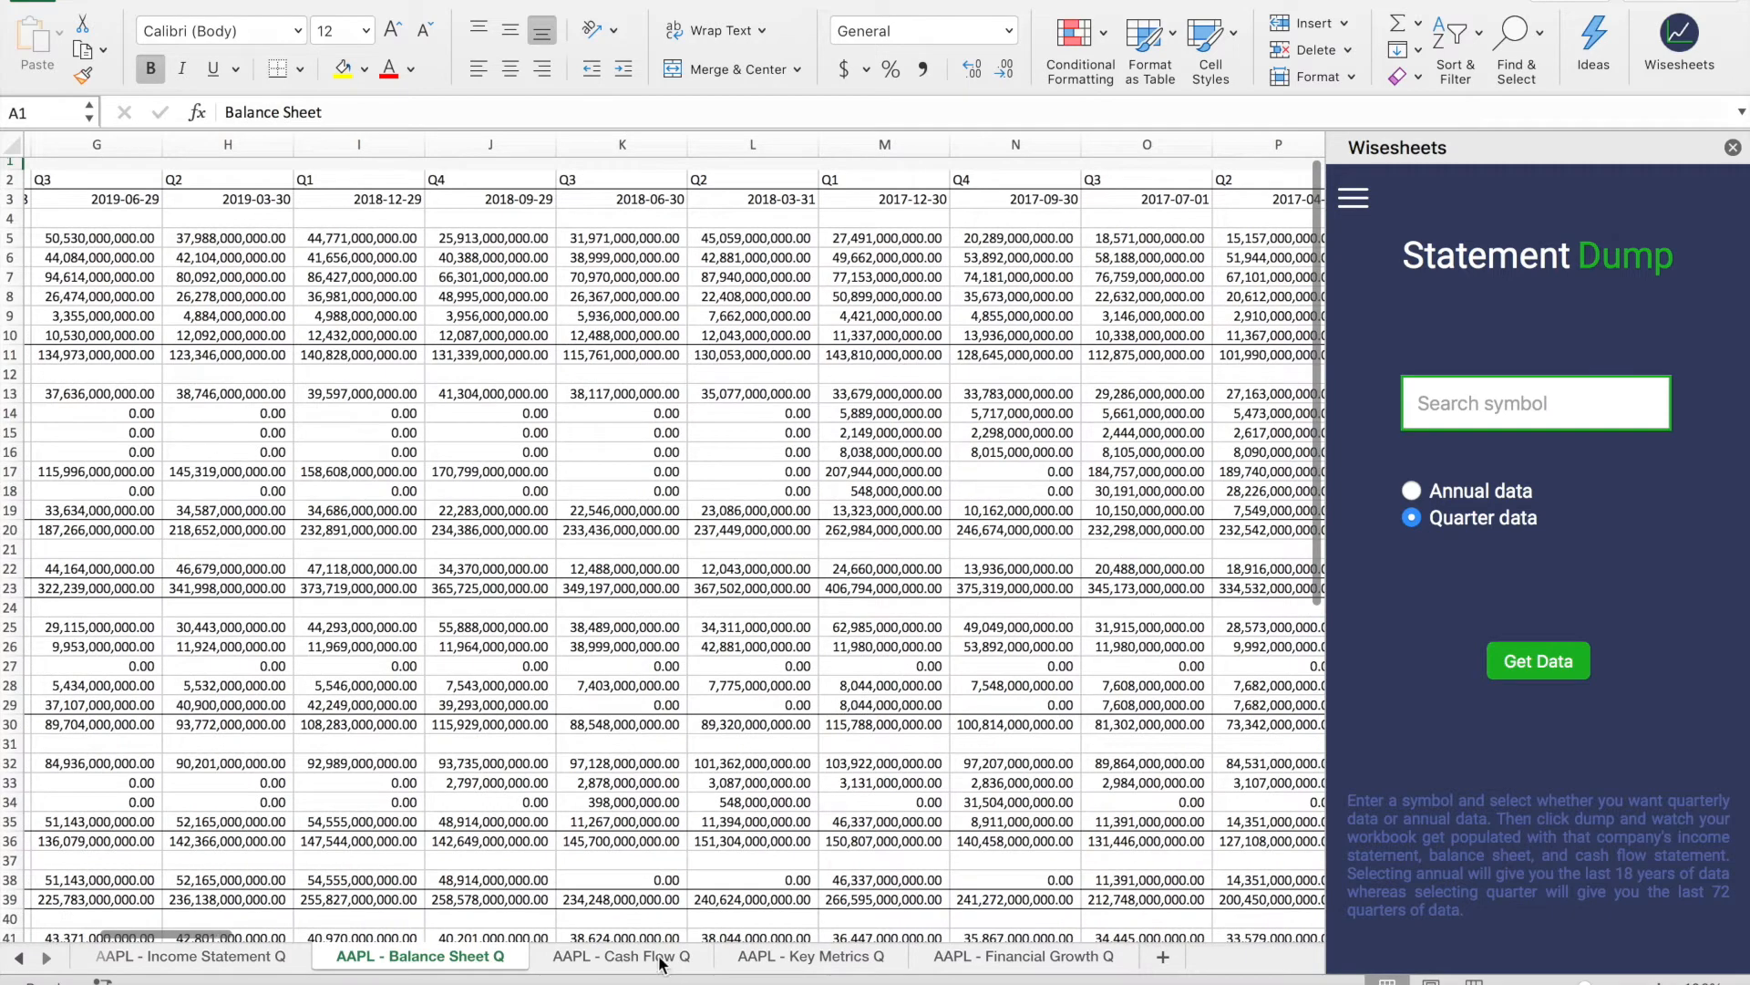
pyautogui.click(807, 955)
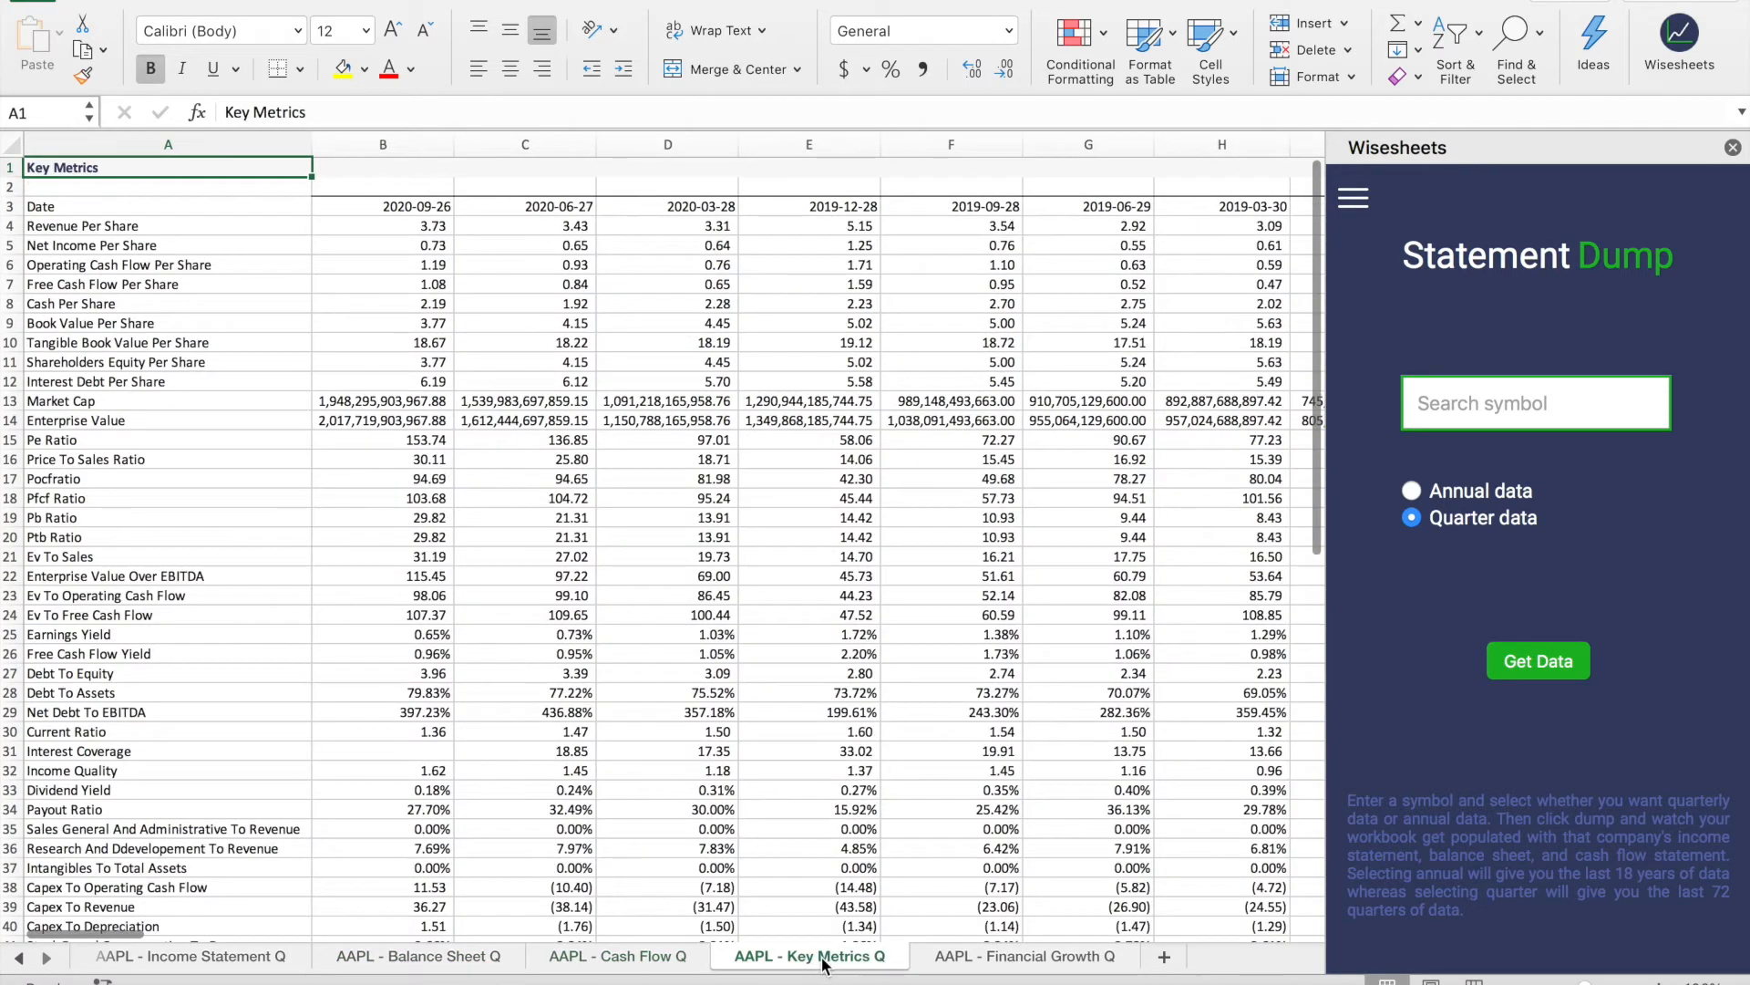
pyautogui.click(419, 956)
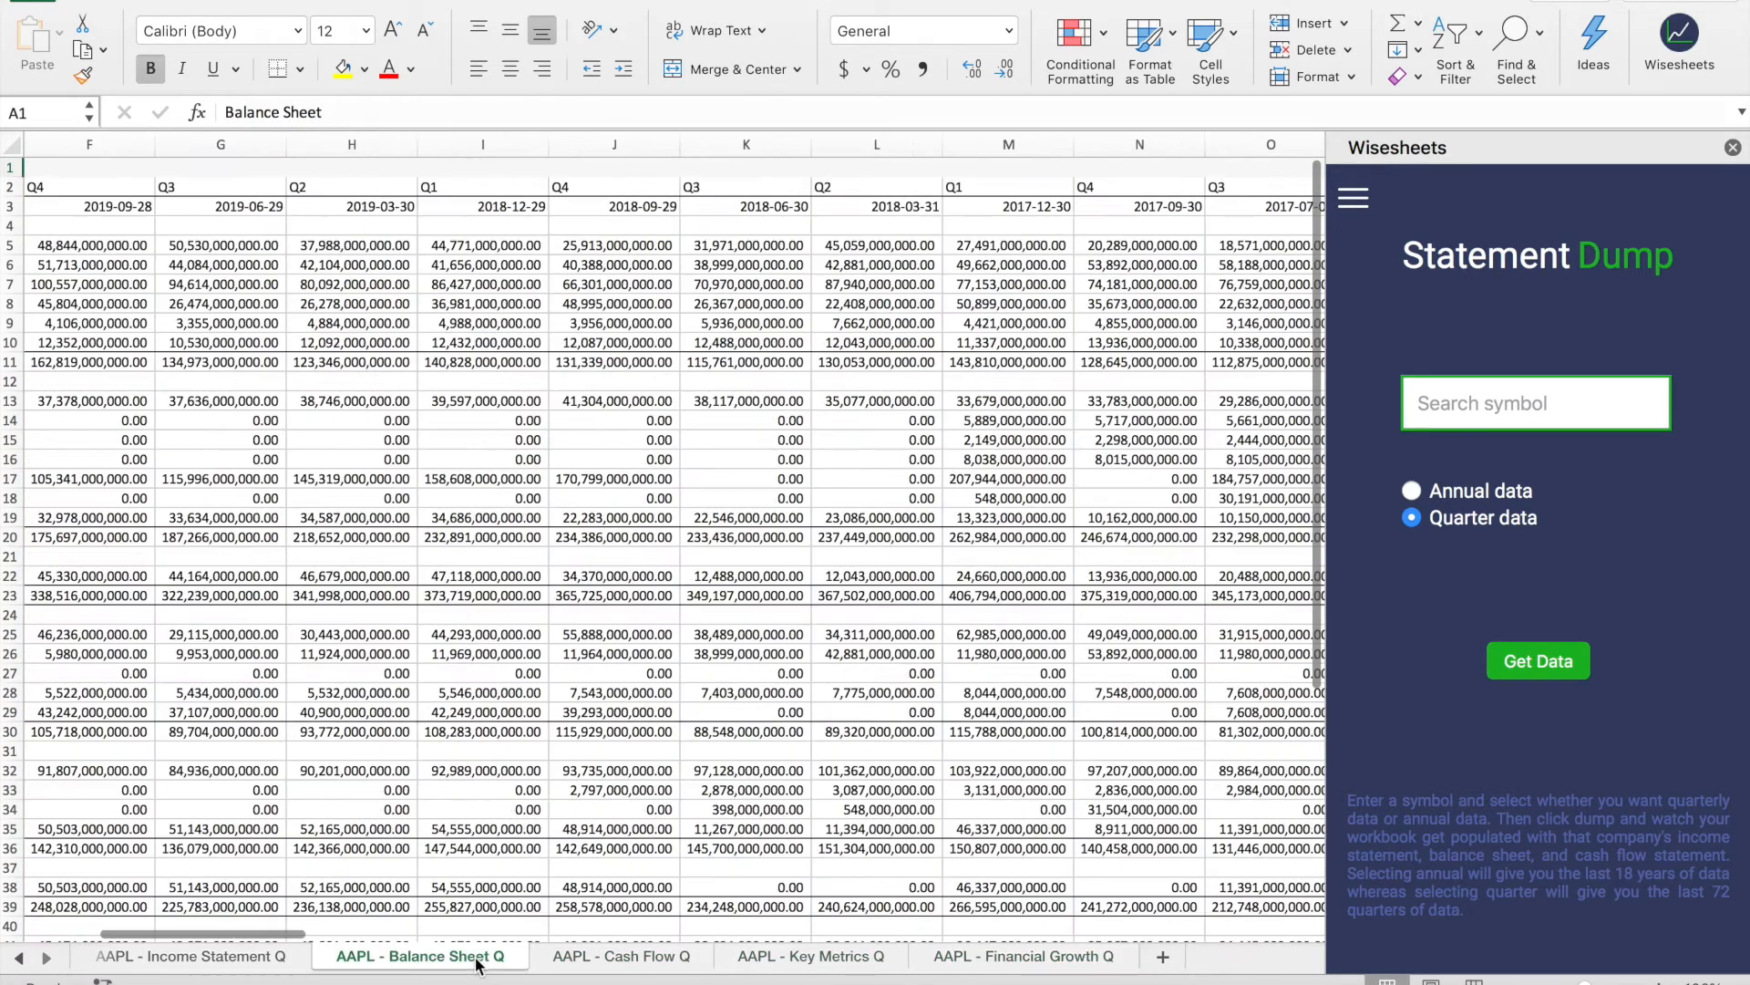
pyautogui.click(192, 956)
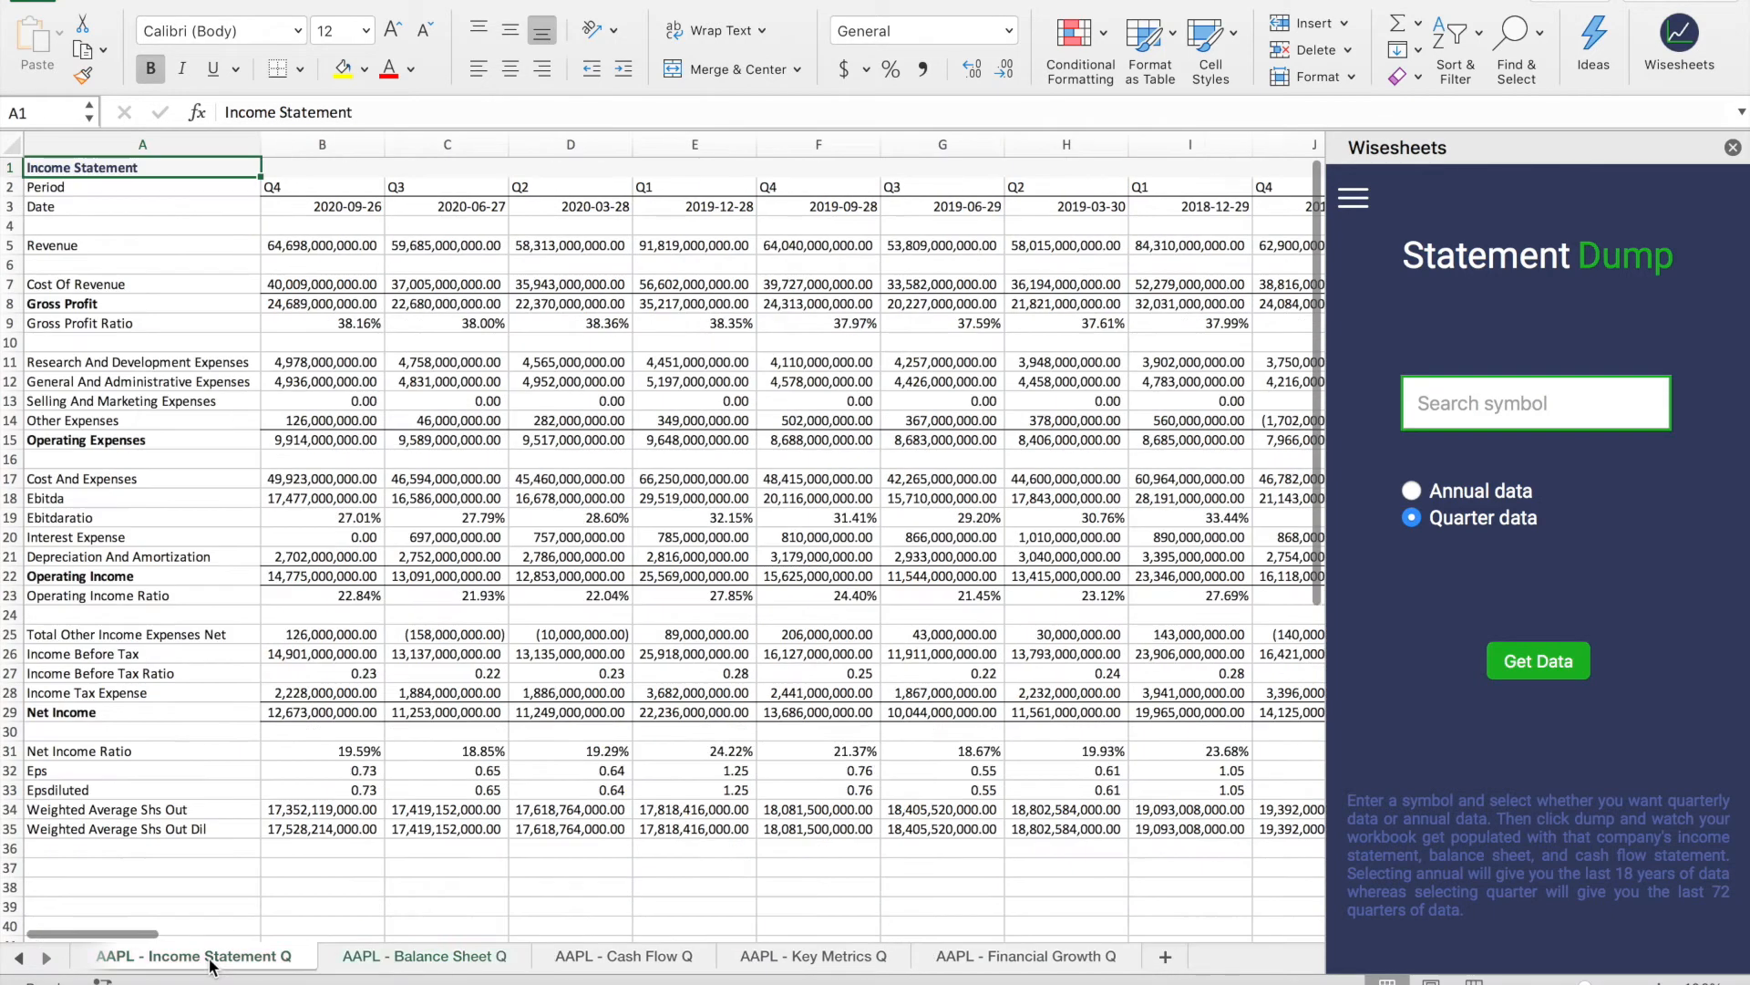